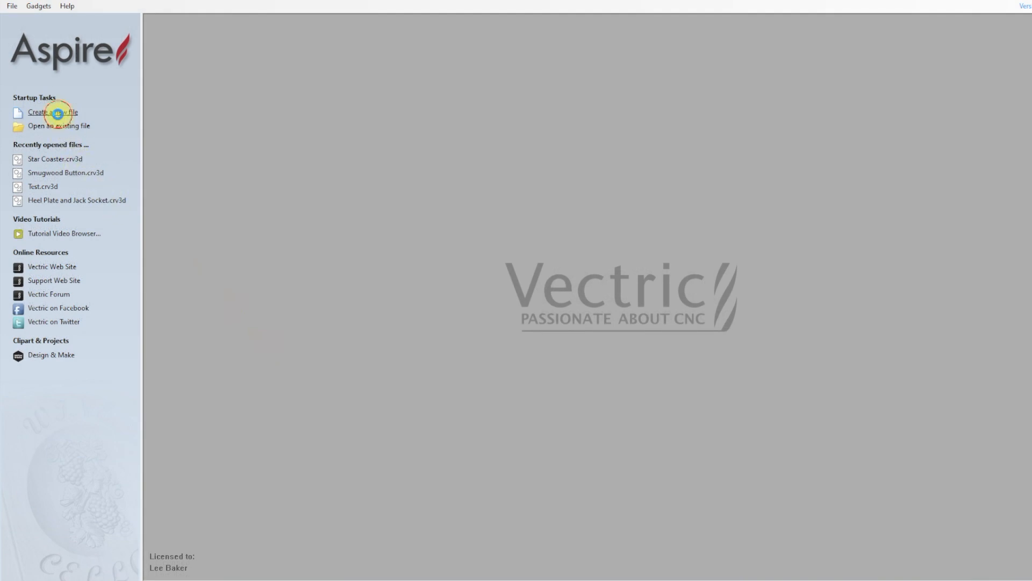
Step: Create a new single-sided 150 × 150 mm job, 16 mm thick, with a centred datum
left_click(51, 112)
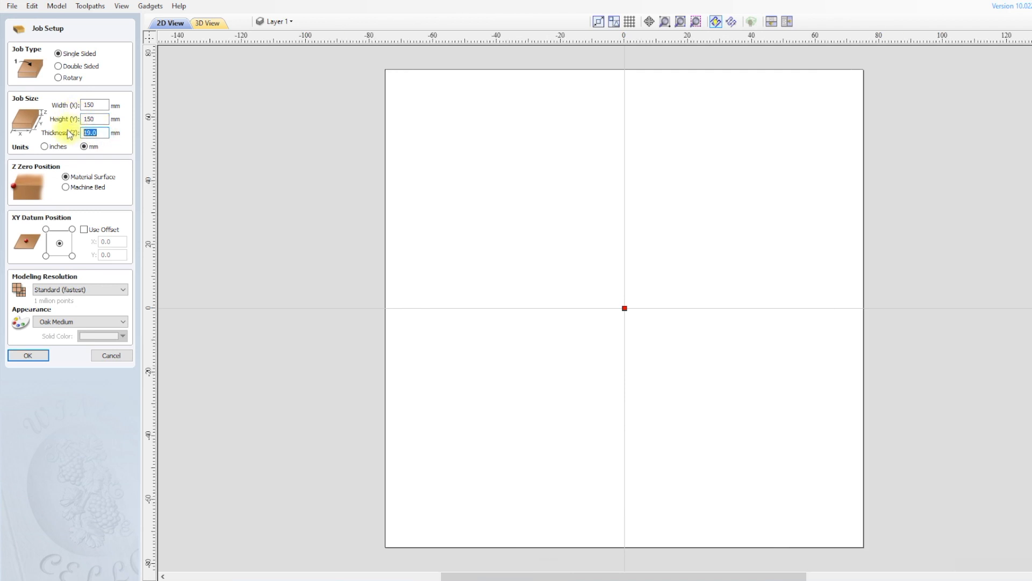
type("16")
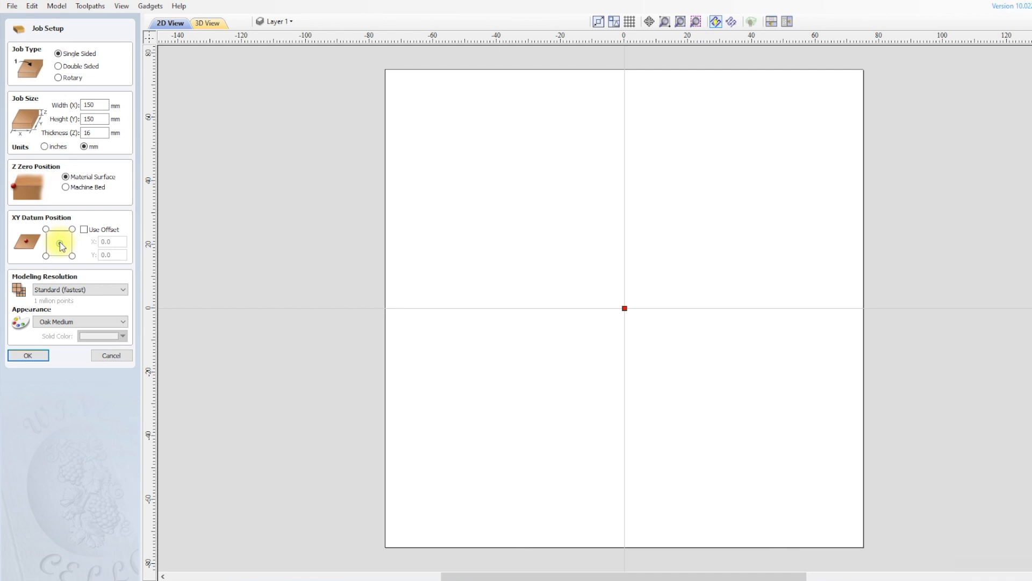
left_click(59, 243)
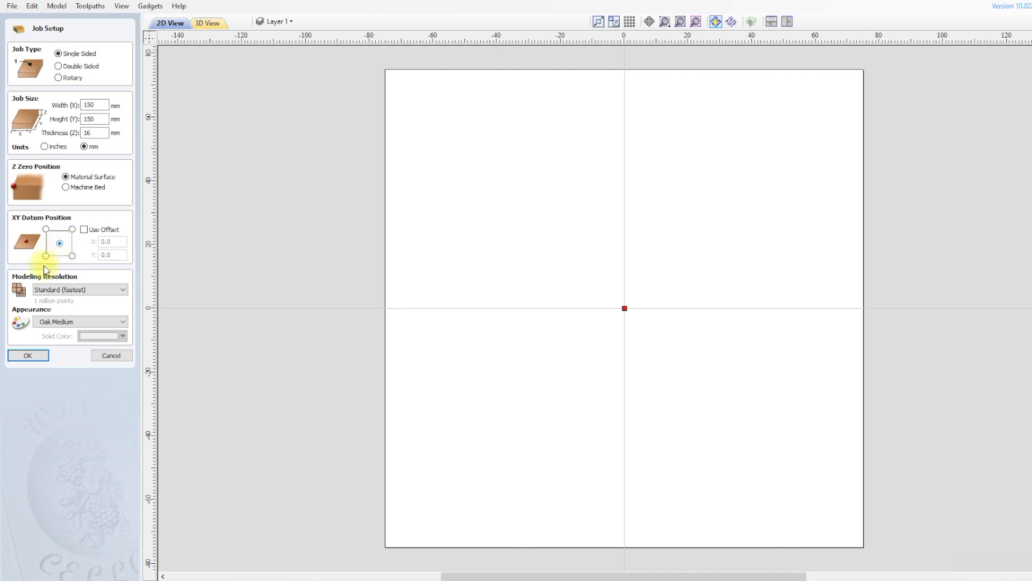
mouse_move(78, 301)
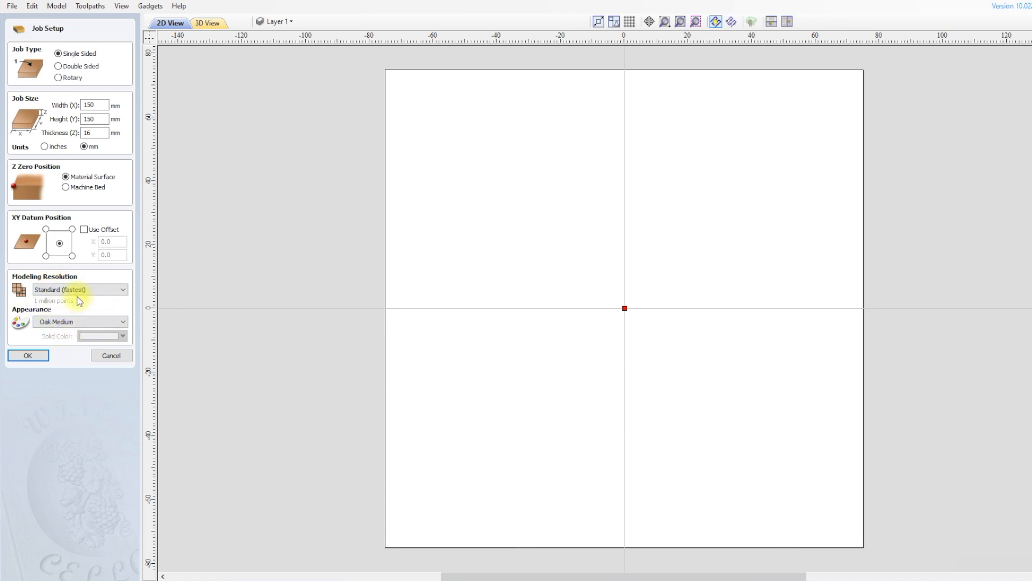
left_click(27, 355)
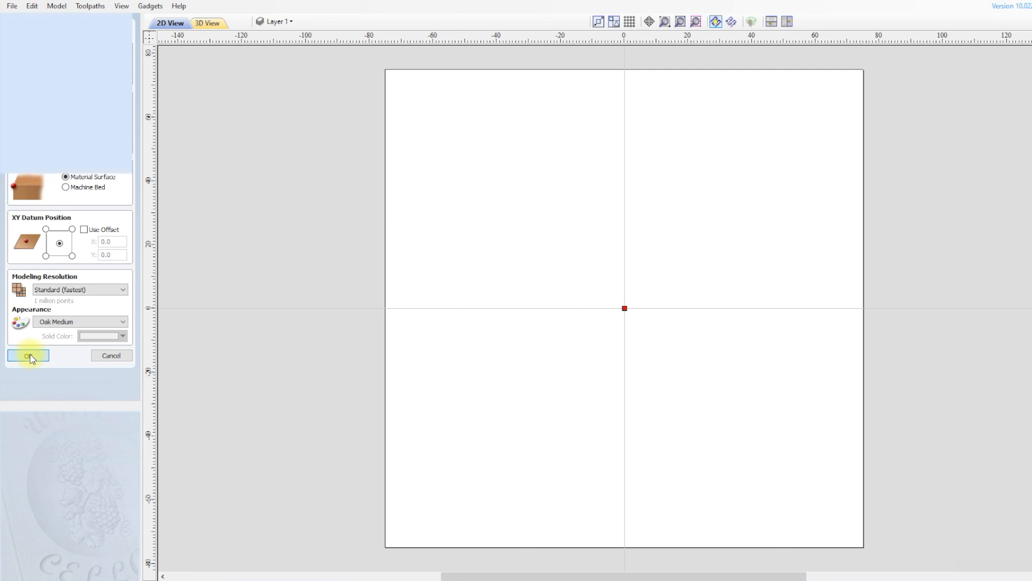
Step: Draw the 110 mm and 100 mm circles centred at 0,0
left_click(29, 356)
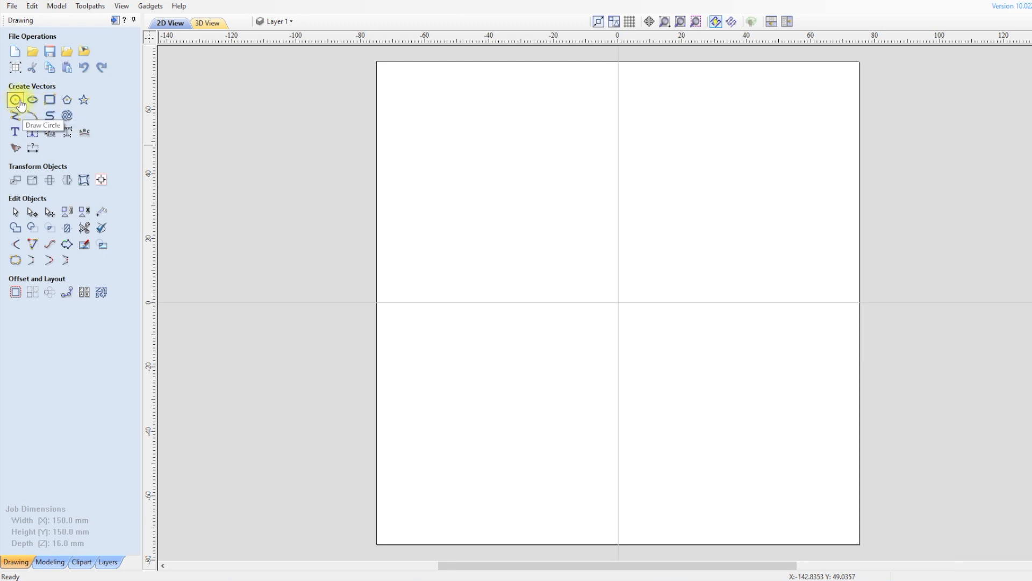
left_click(15, 100)
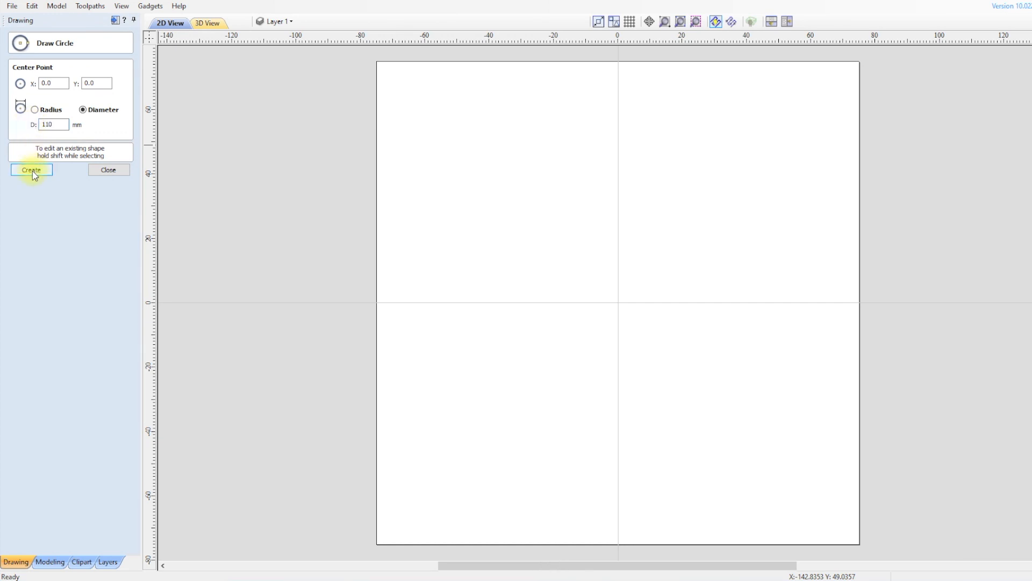
left_click(30, 170)
type("100")
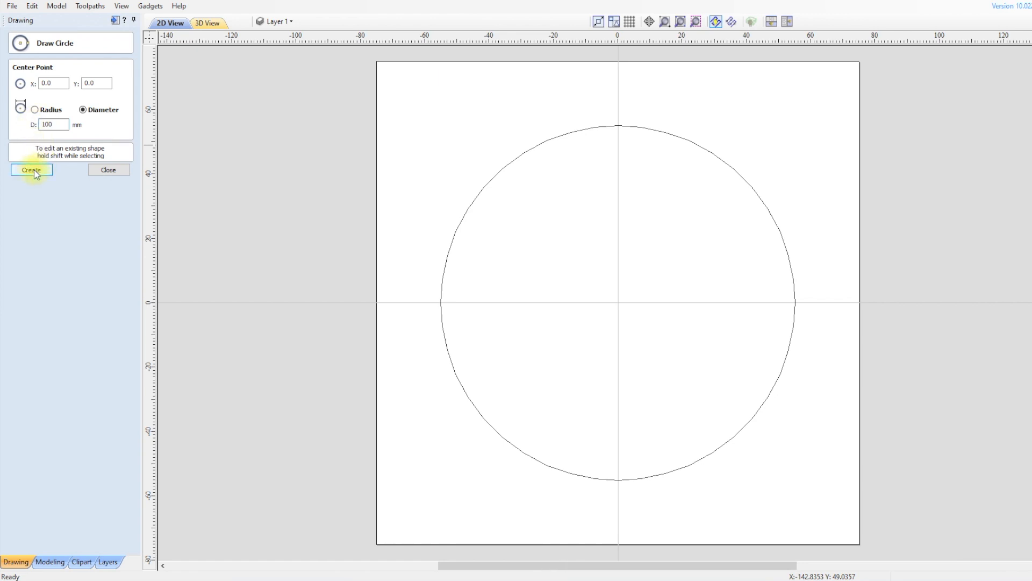
left_click(30, 170)
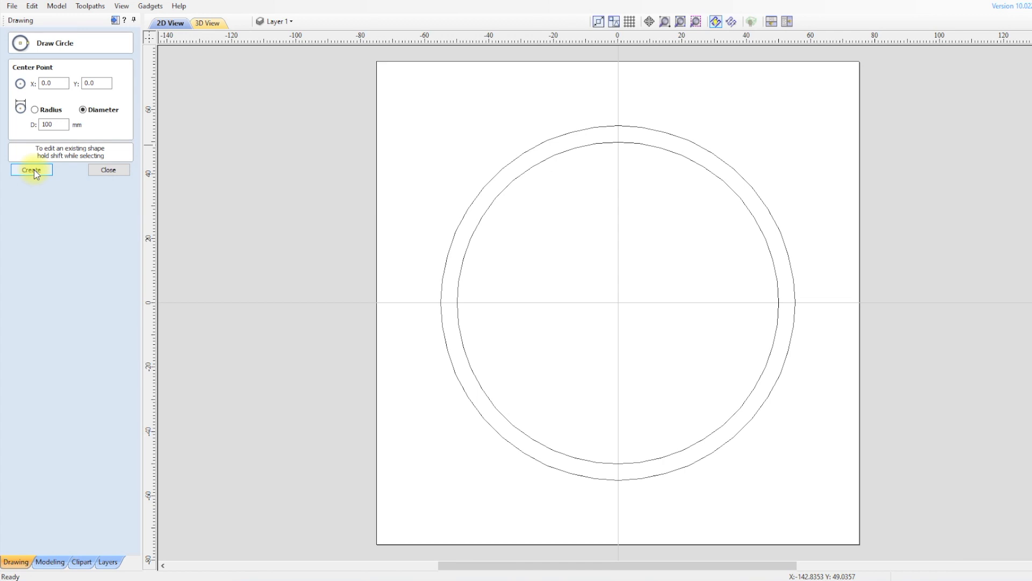
Step: Add a 77.5 mm diameter circle at the origin
triple_click(53, 124)
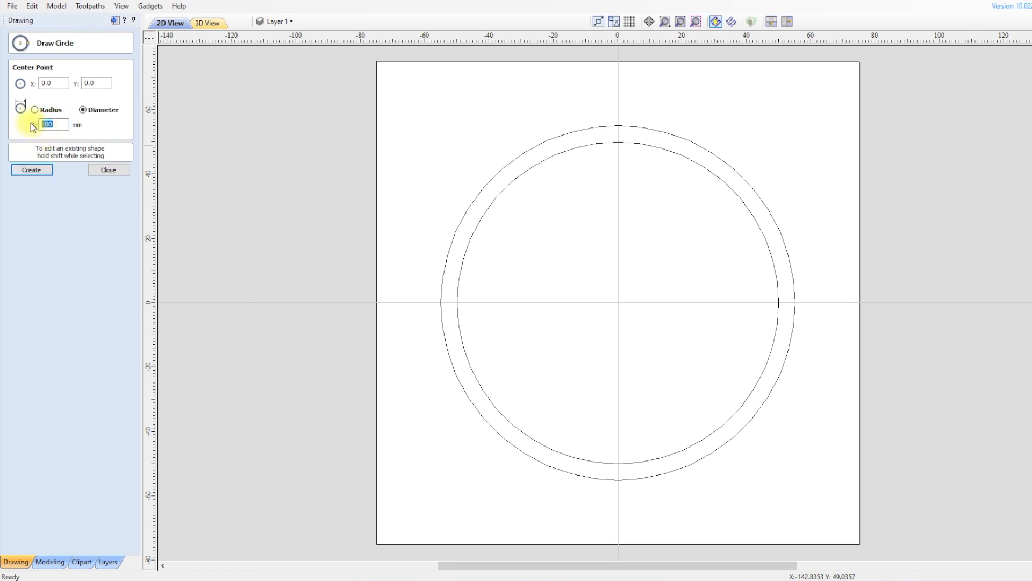
type("77.5")
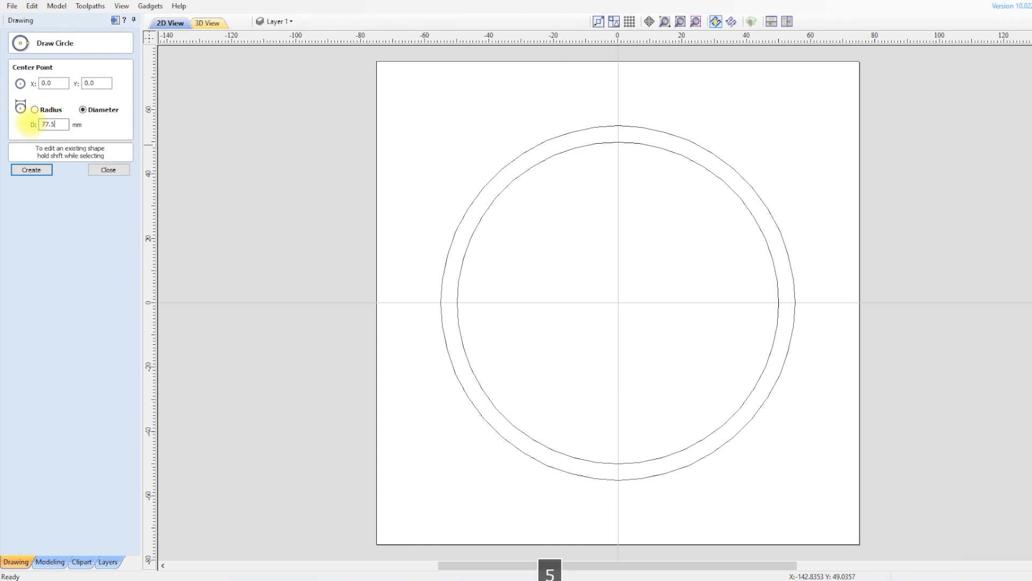
mouse_move(31, 170)
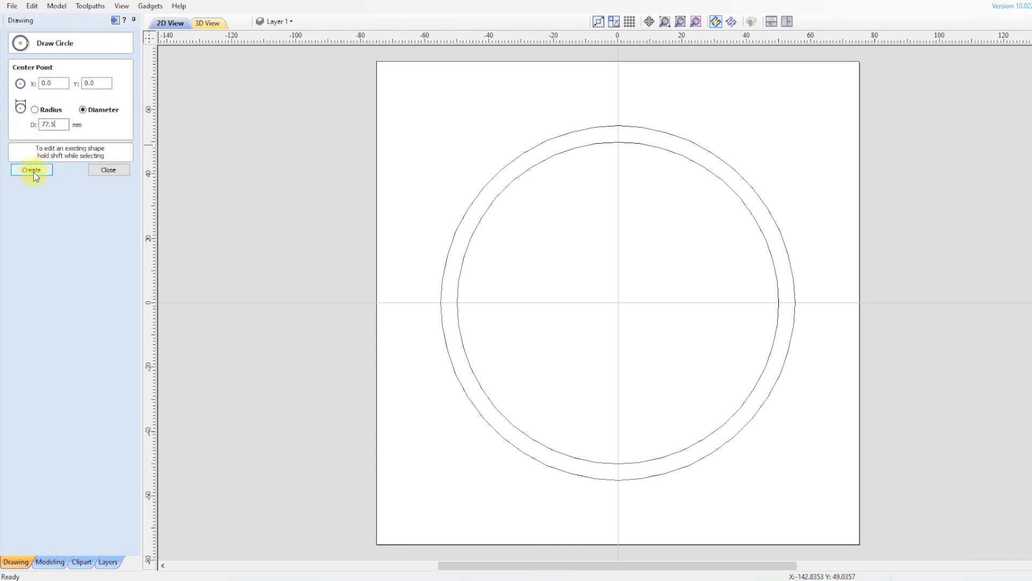
left_click(31, 170)
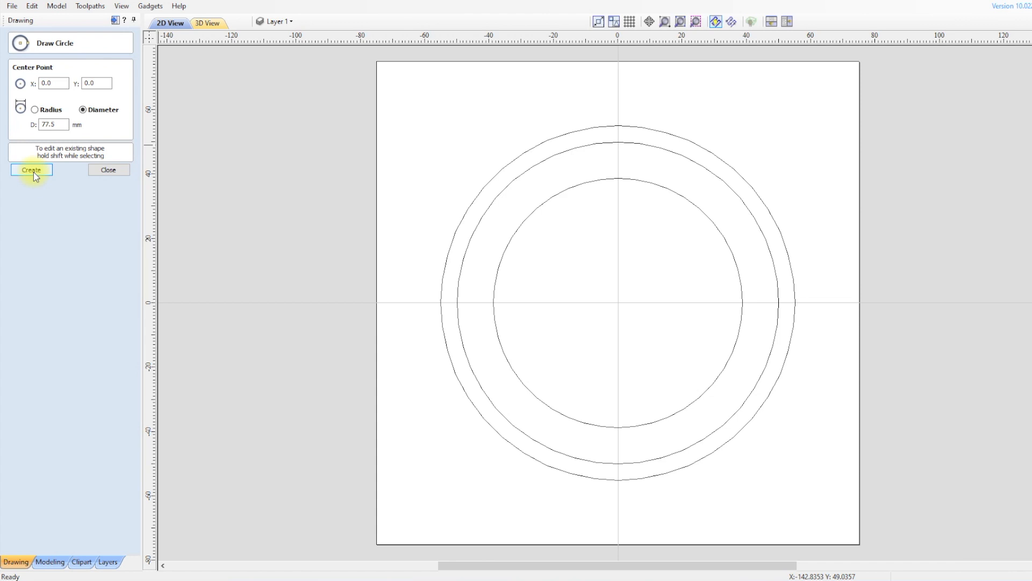
mouse_move(425, 301)
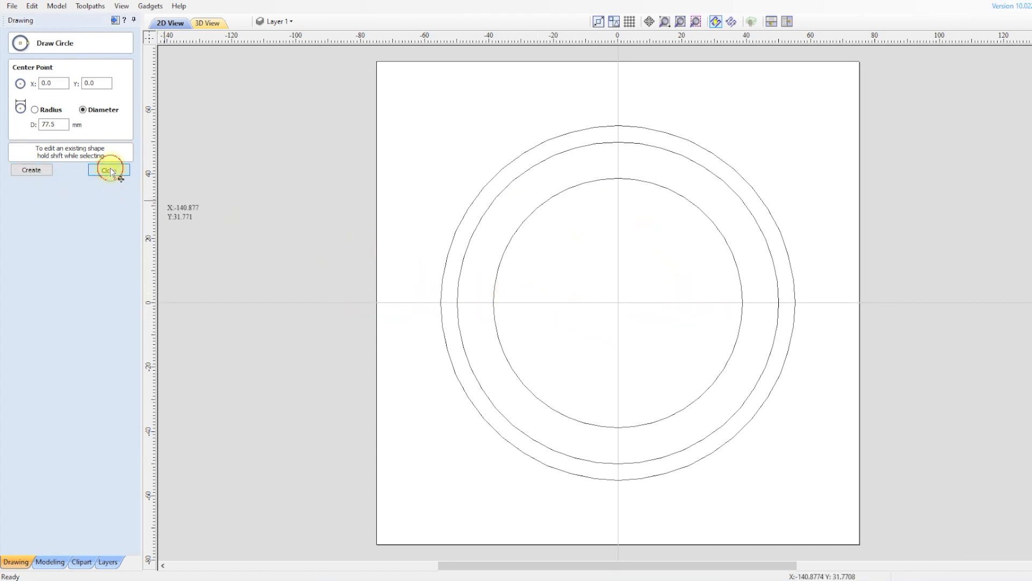
Step: Create a five-pointed star at centre 0,0 with a 30 mm outer radius
left_click(107, 170)
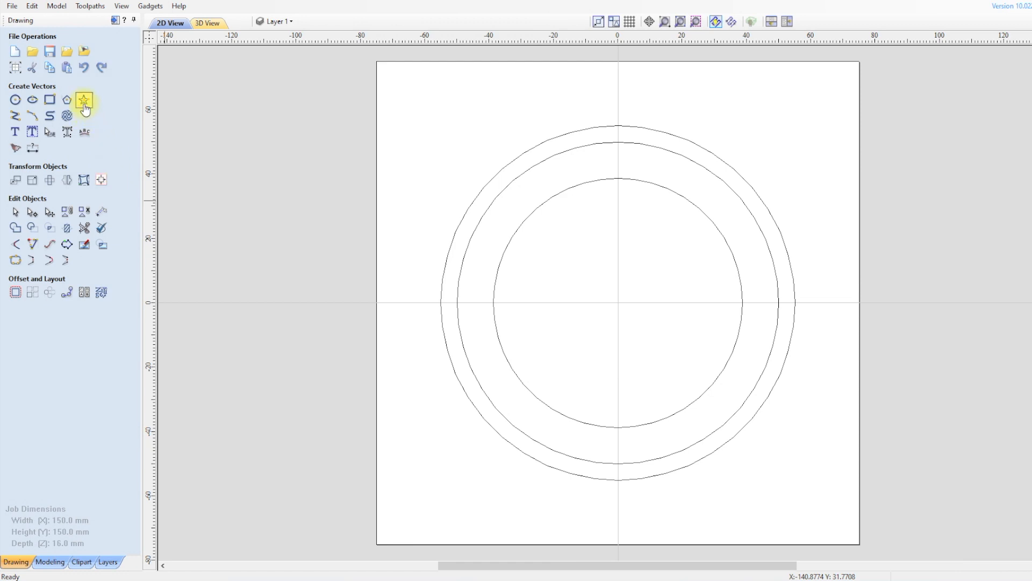
mouse_move(84, 100)
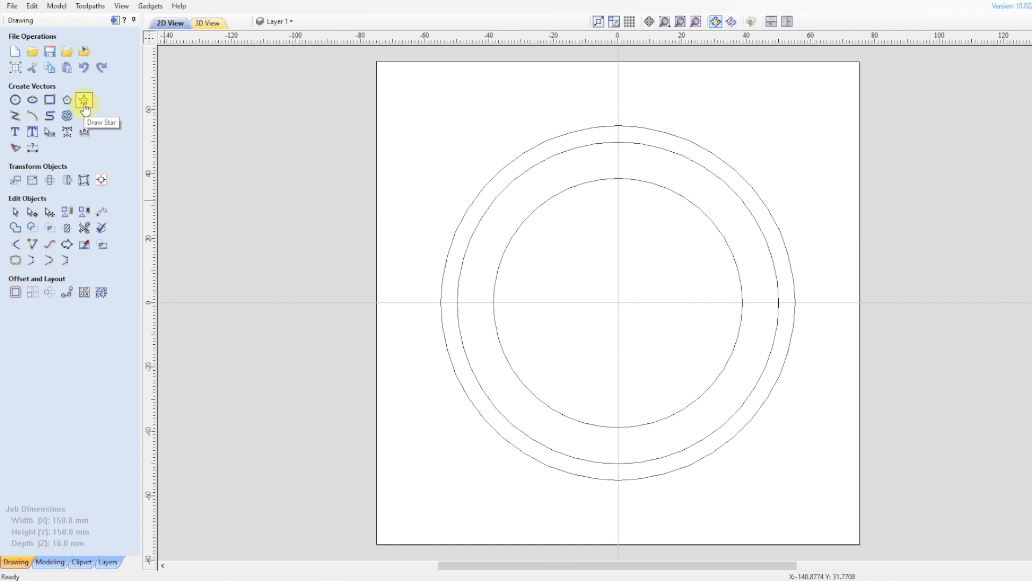
left_click(84, 100)
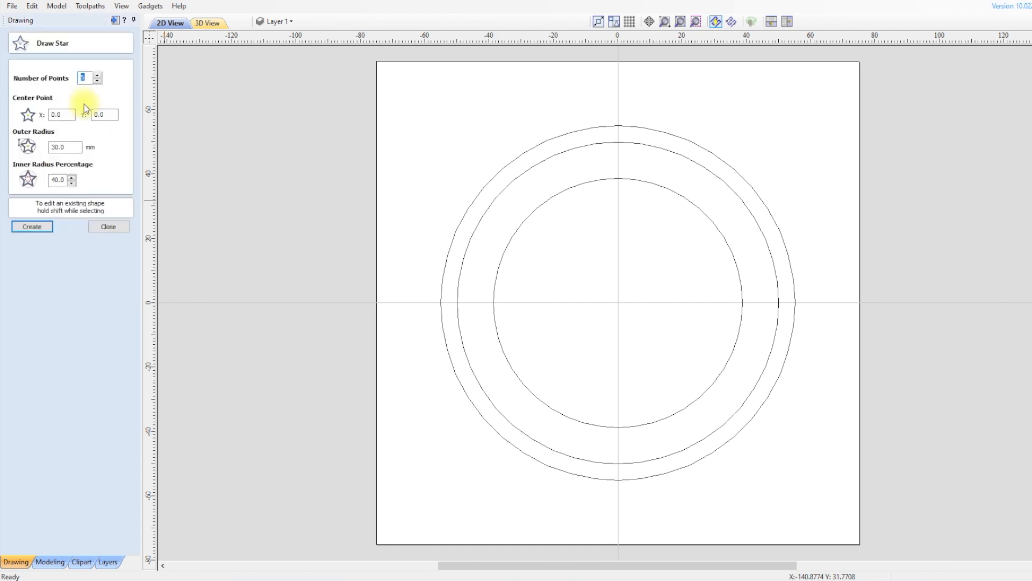
mouse_move(109, 158)
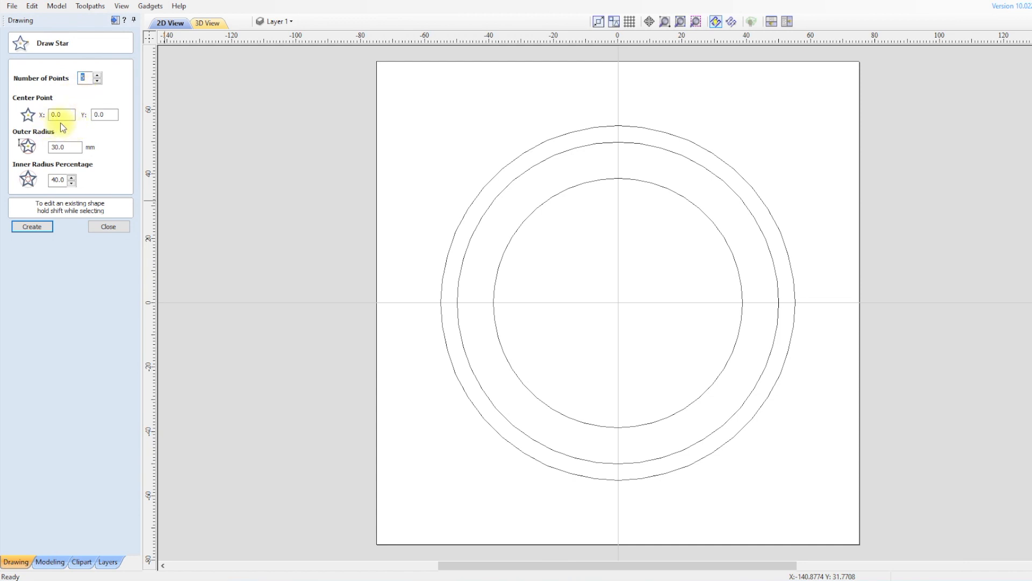
left_click(64, 147)
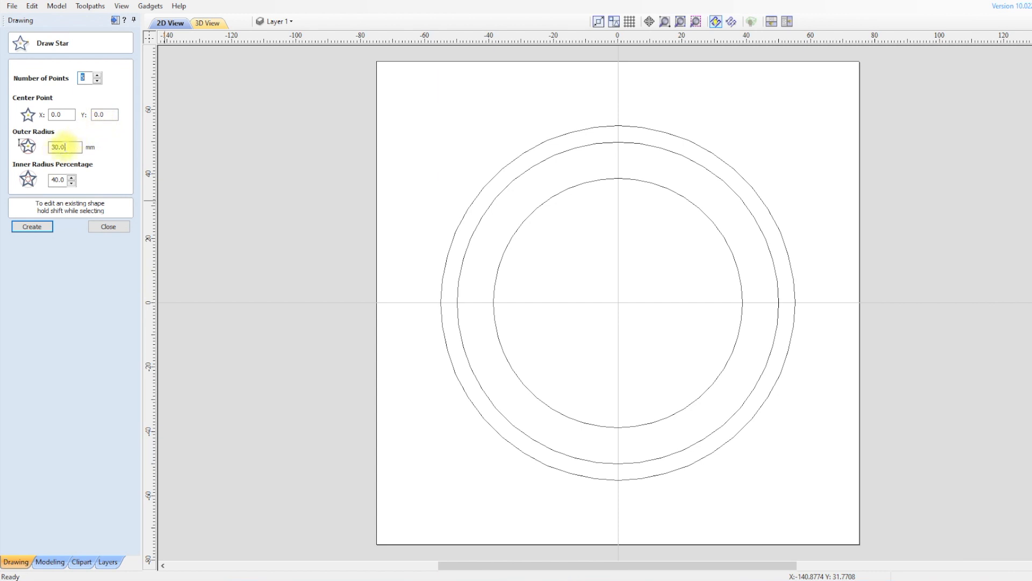
left_click(58, 179)
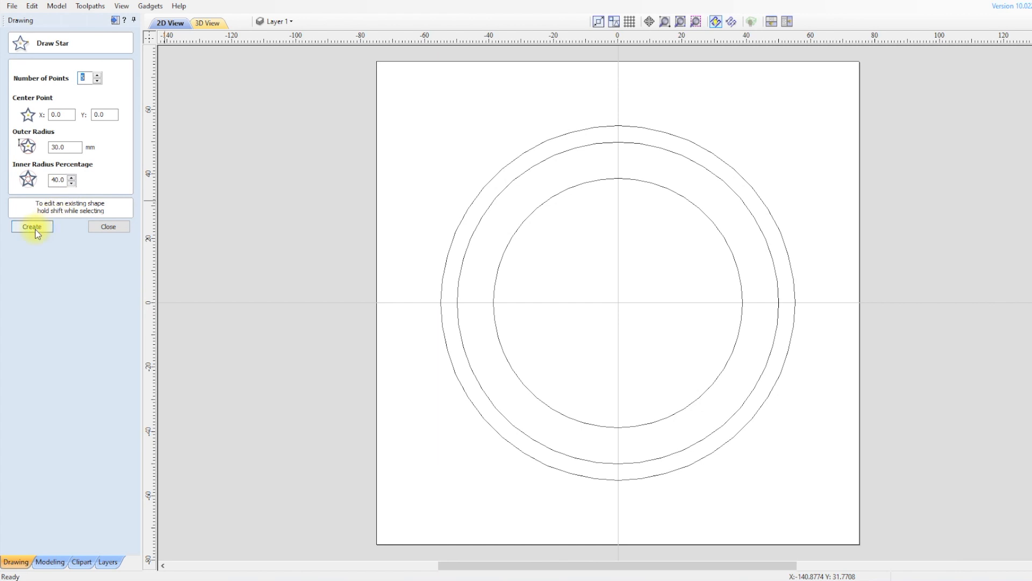
left_click(32, 227)
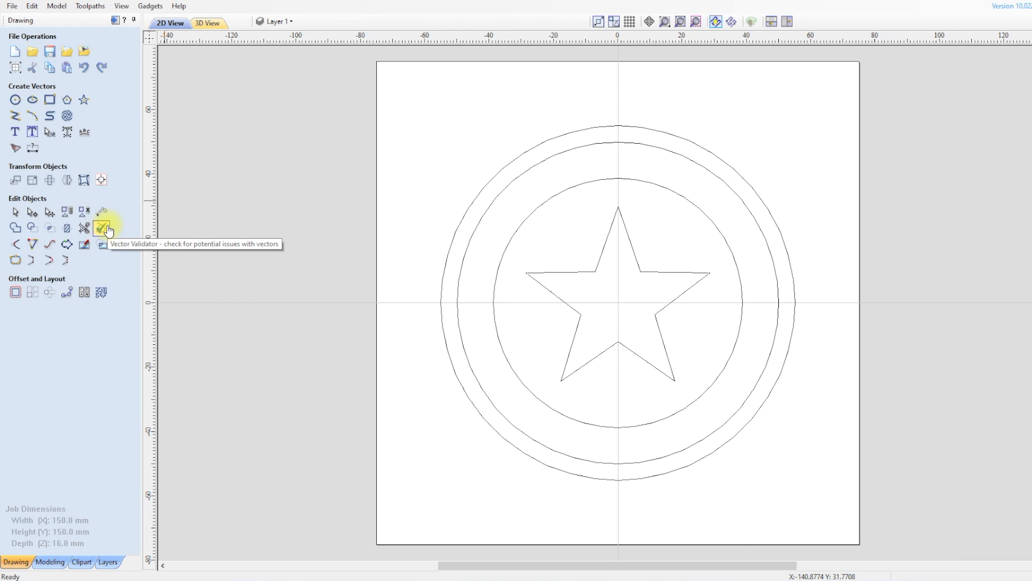
mouse_move(257, 238)
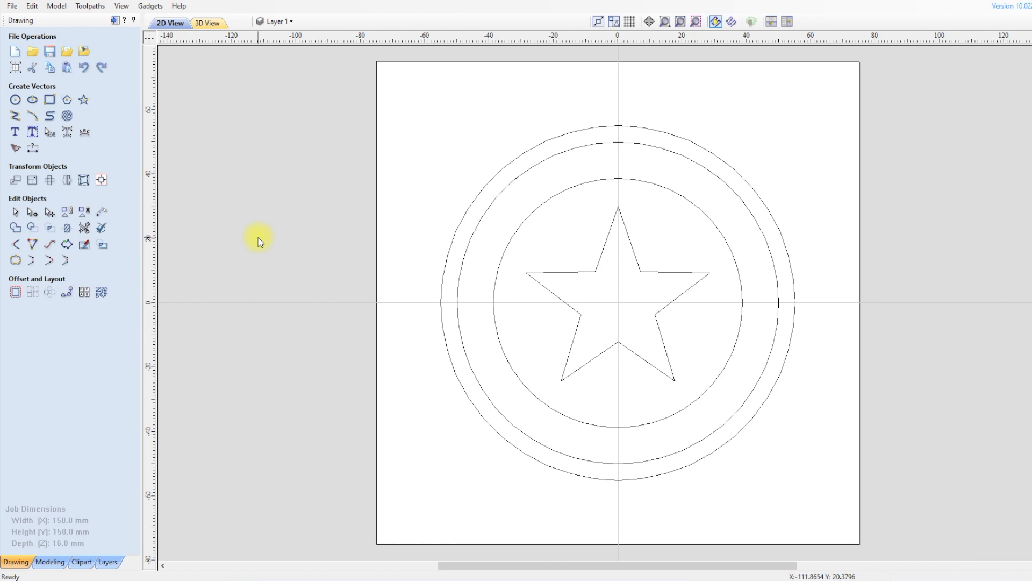
mouse_move(123, 39)
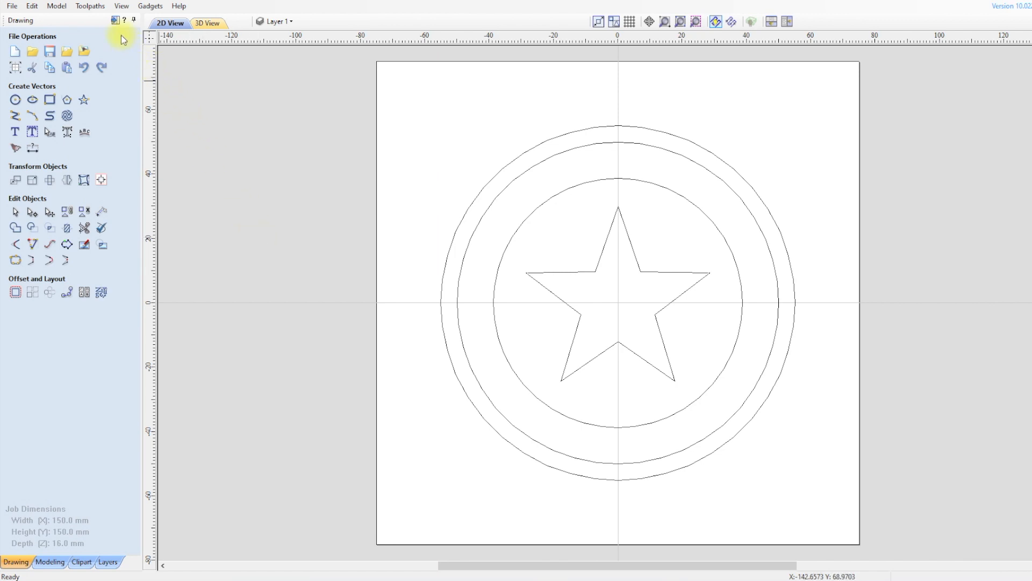
mouse_move(115, 20)
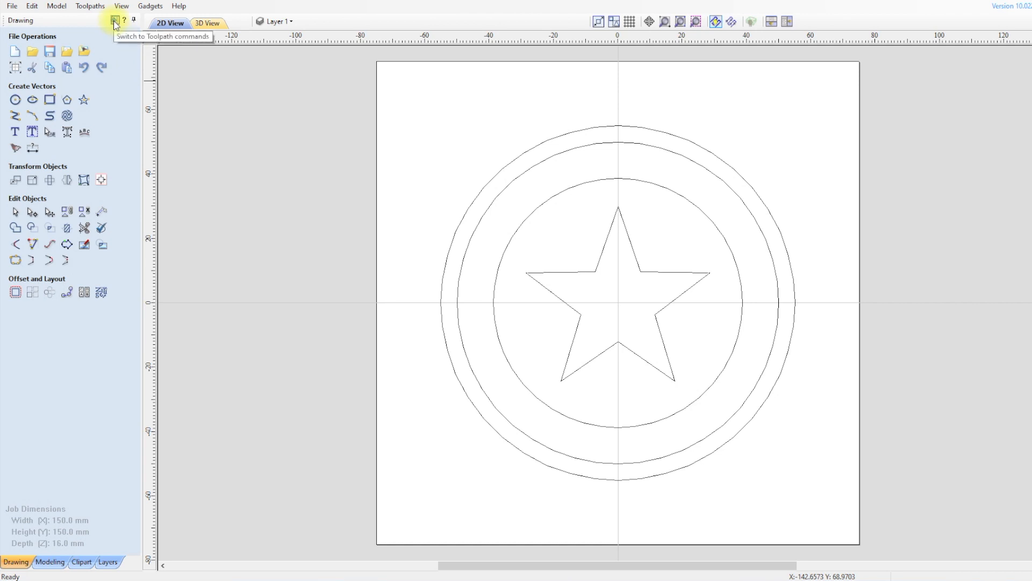
Step: Enter toolpath mode and confirm the 16 mm material setup
left_click(114, 21)
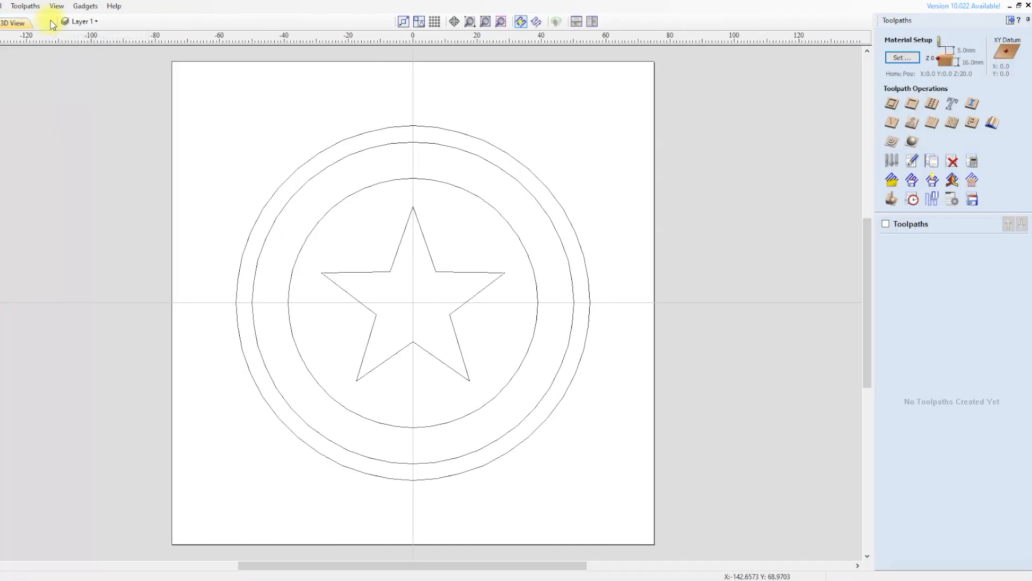
mouse_move(858, 183)
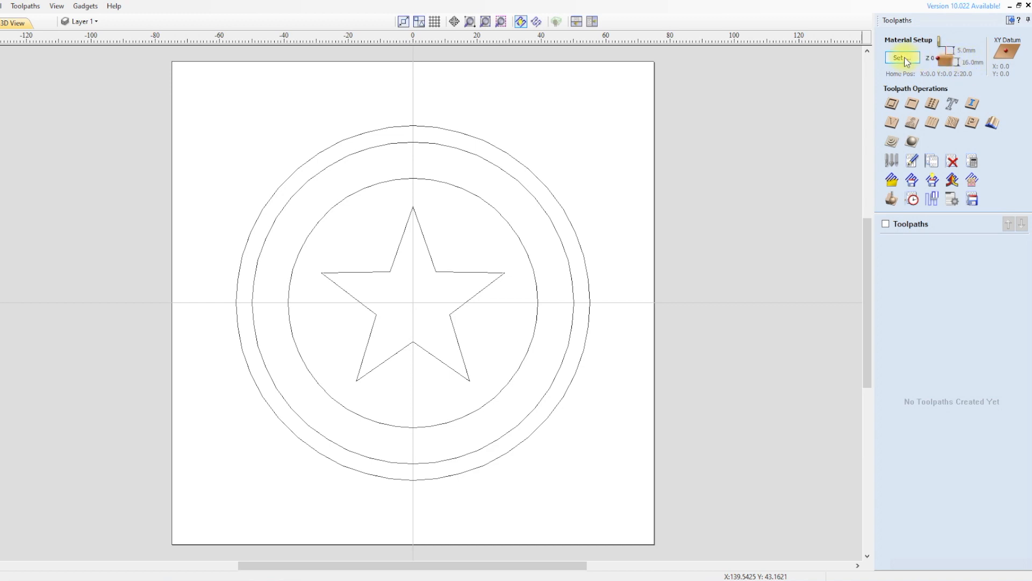
left_click(902, 58)
type("16")
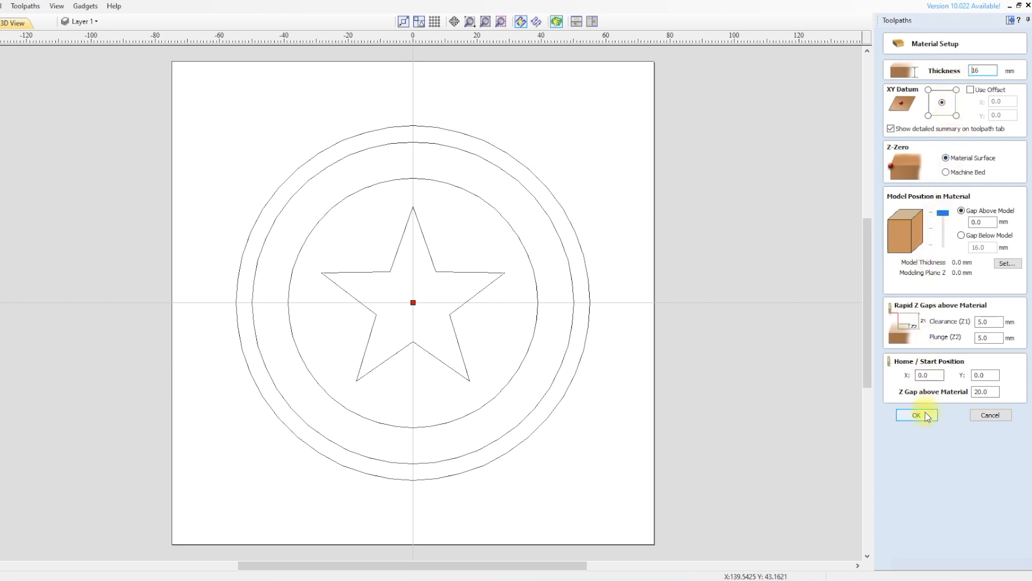
left_click(915, 416)
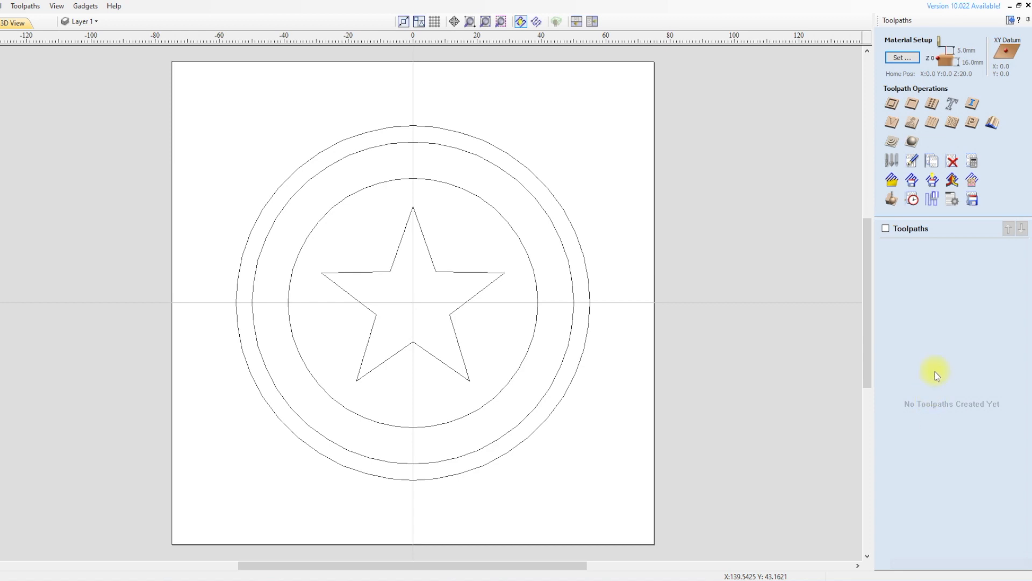
mouse_move(529, 267)
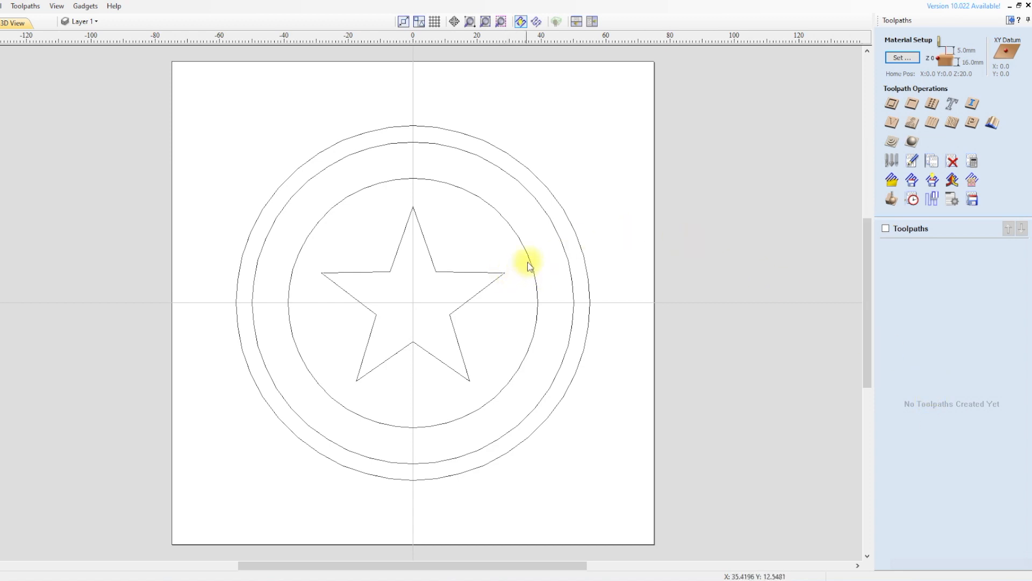
mouse_move(903, 247)
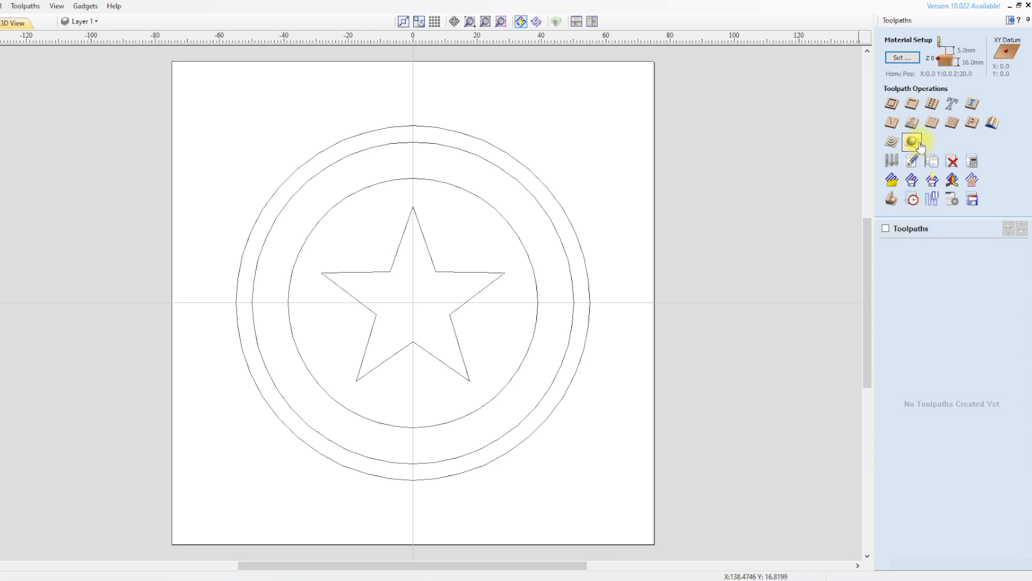
mouse_move(928, 94)
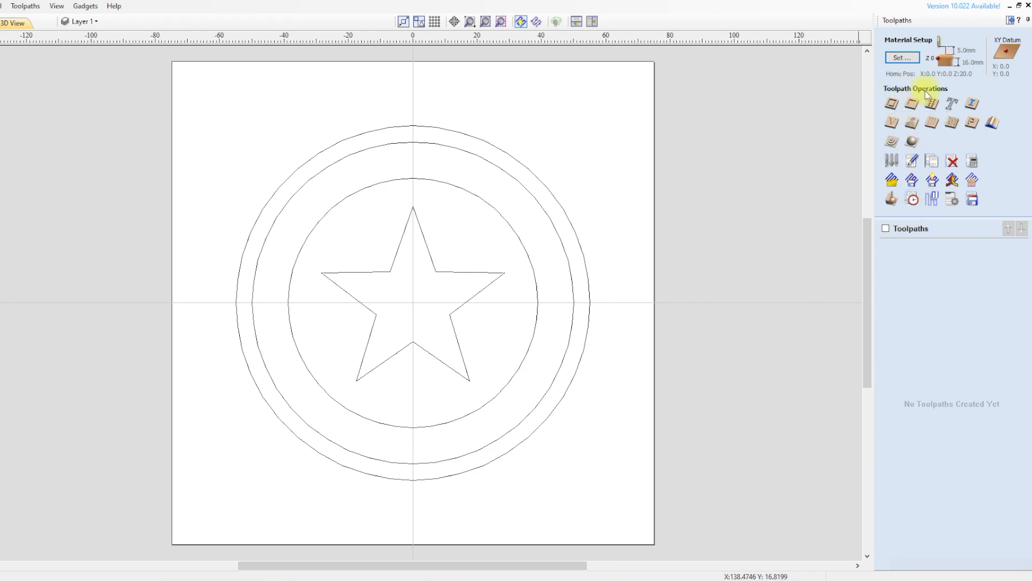
mouse_move(912, 104)
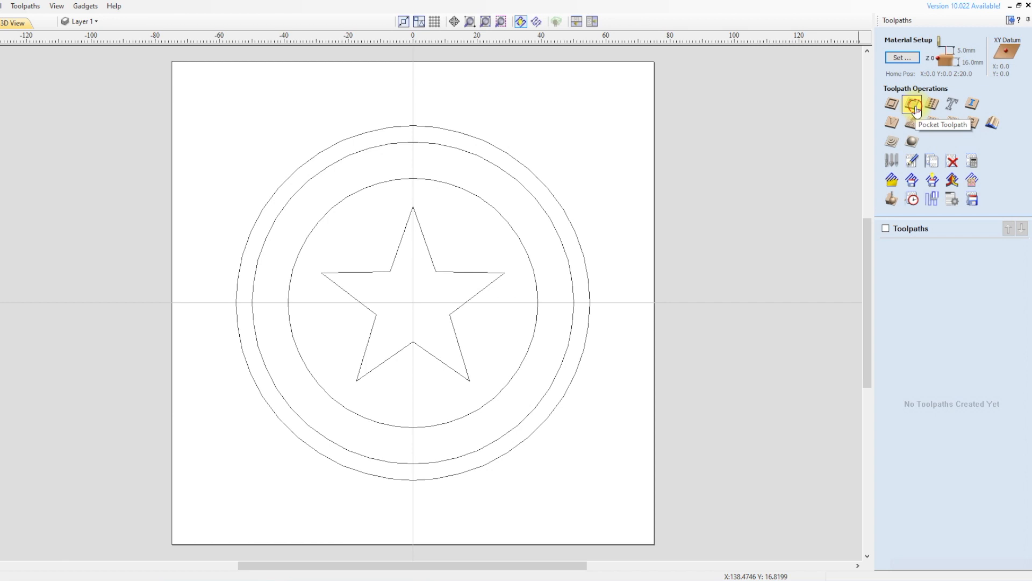
Step: Start a pocket toolpath with a 6.0 mm cut depth and open the Tool Database
left_click(912, 104)
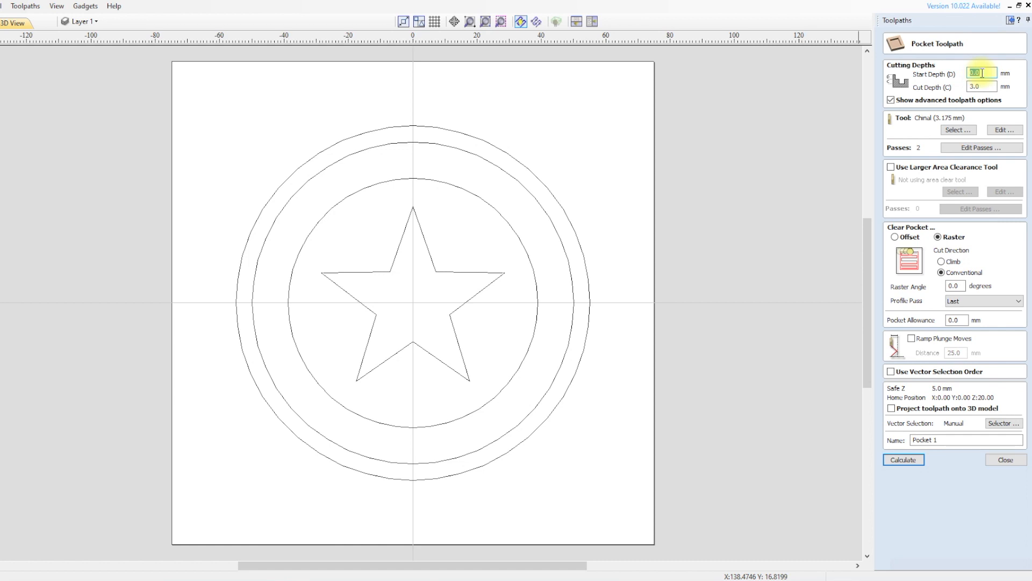
left_click(981, 87)
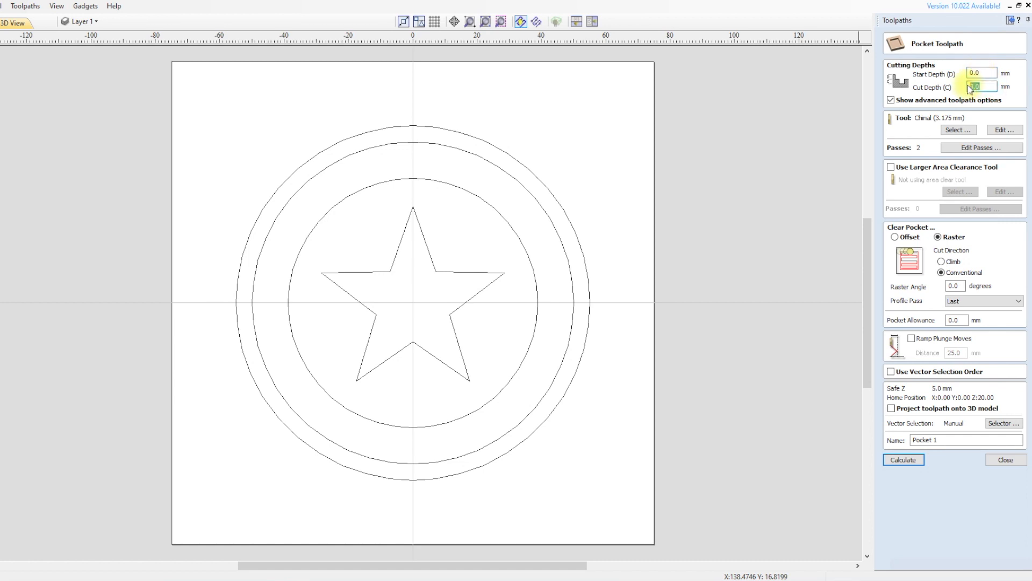
type("6.0")
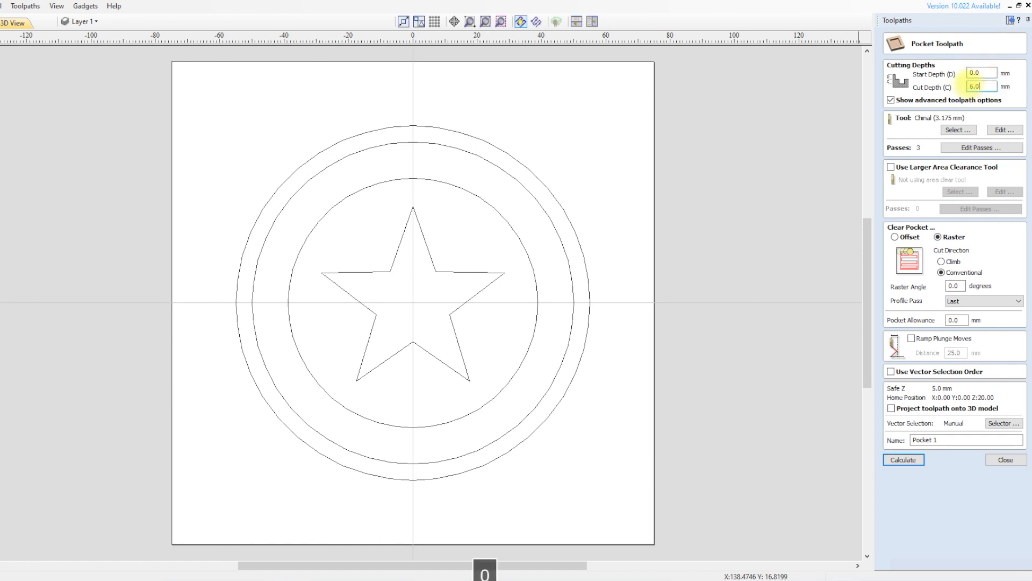
left_click(958, 130)
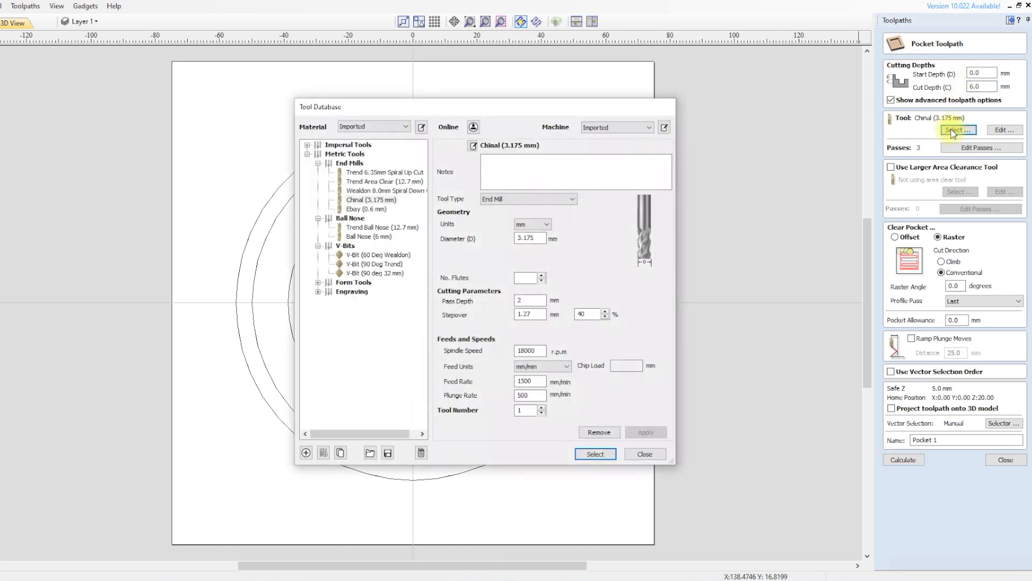
Step: Choose the Wealdon 8.0mm Spiral Down Cut end mill
left_click(386, 190)
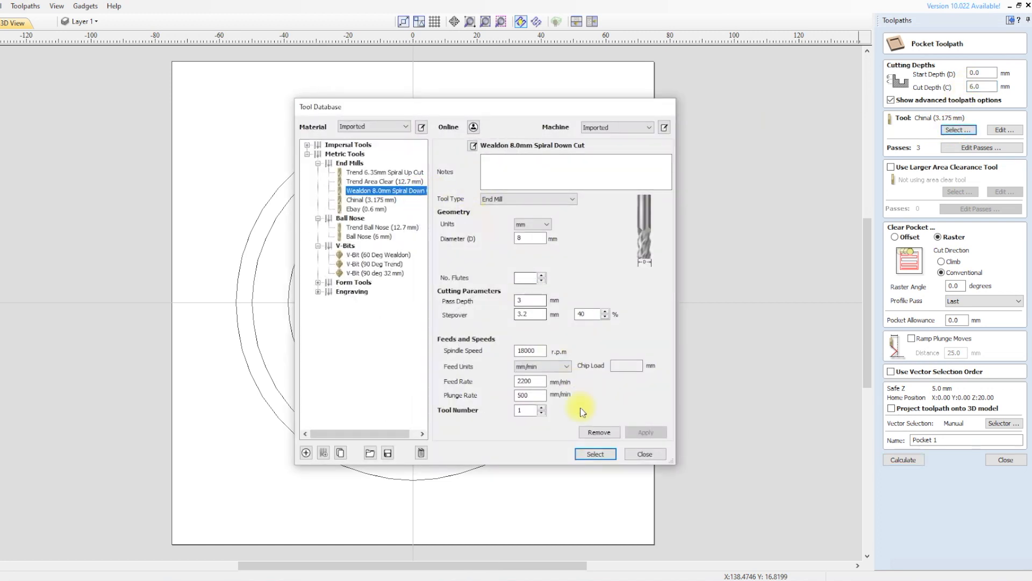
left_click(593, 453)
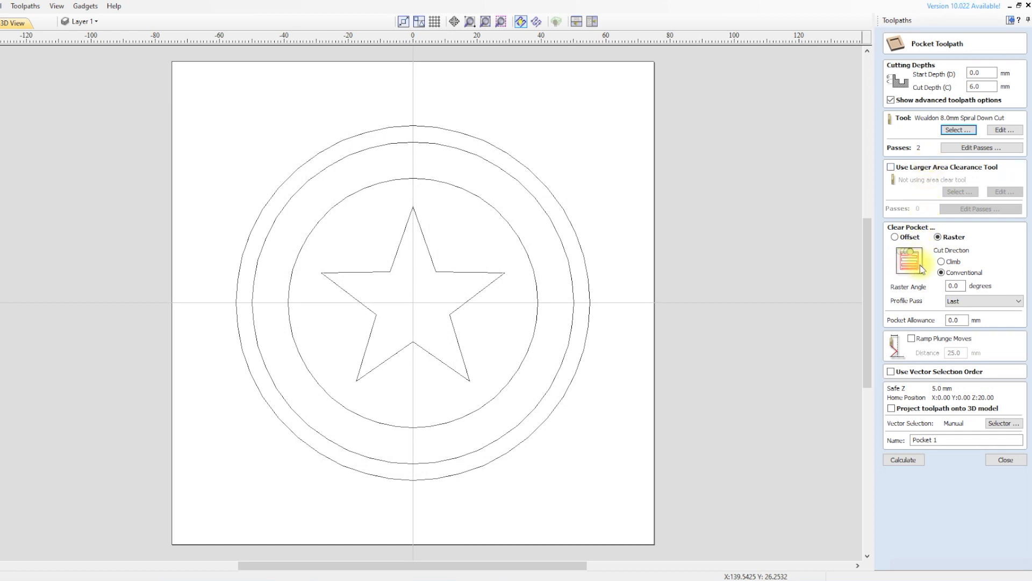
mouse_move(304, 238)
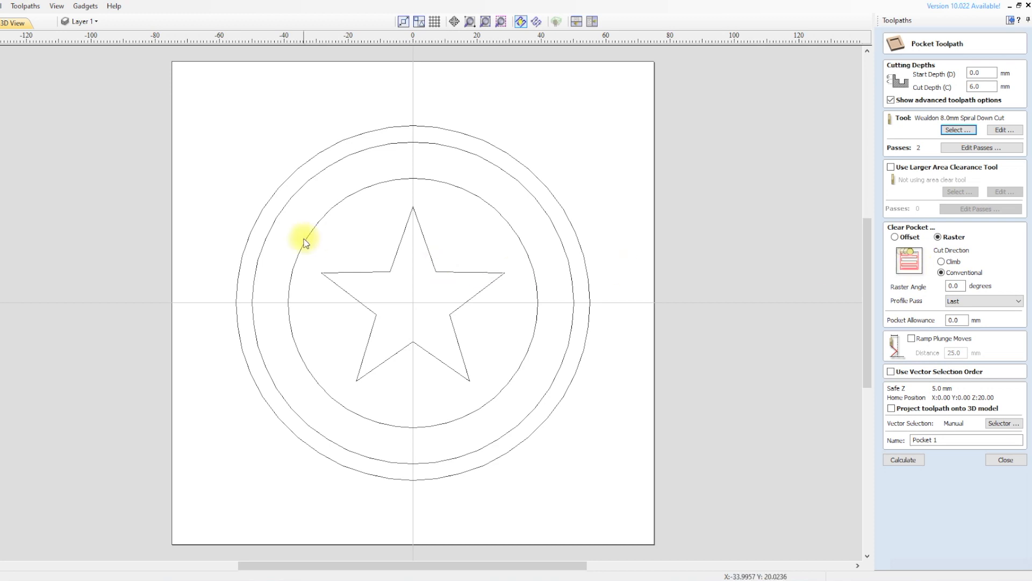
mouse_move(375, 311)
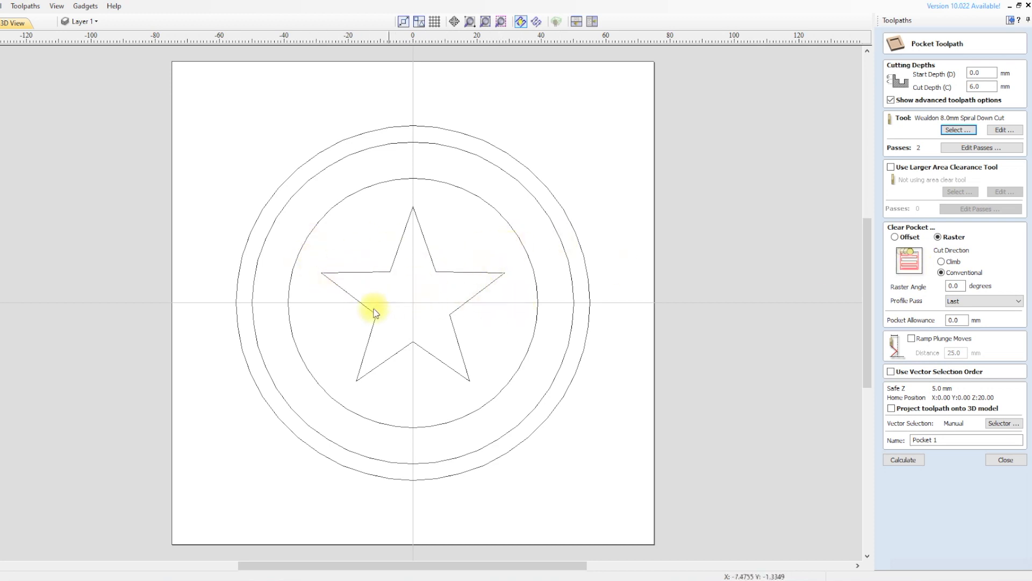
mouse_move(525, 322)
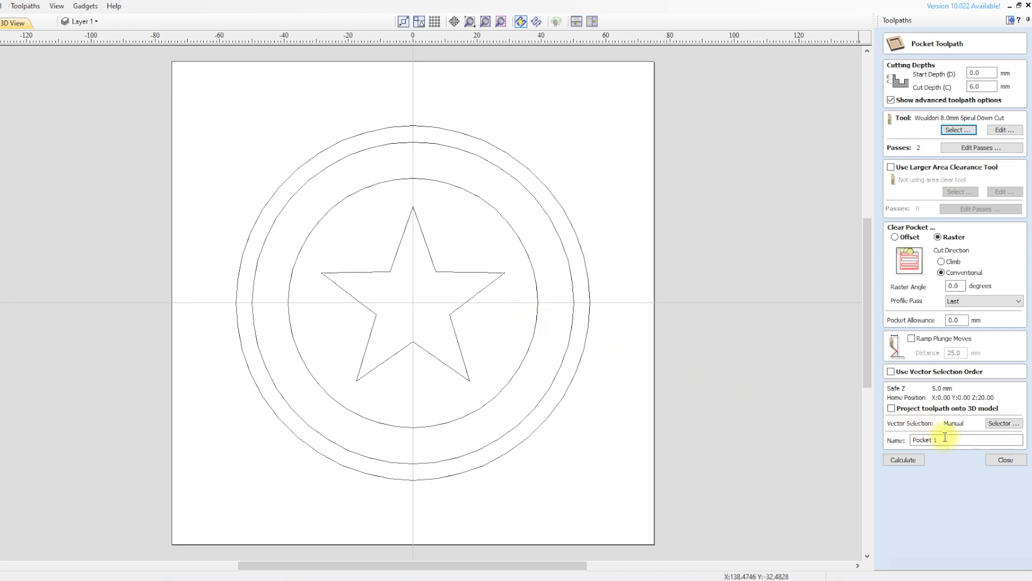
Step: Name the pocket 'Recess' and select the second-largest circle as its boundary
triple_click(929, 439)
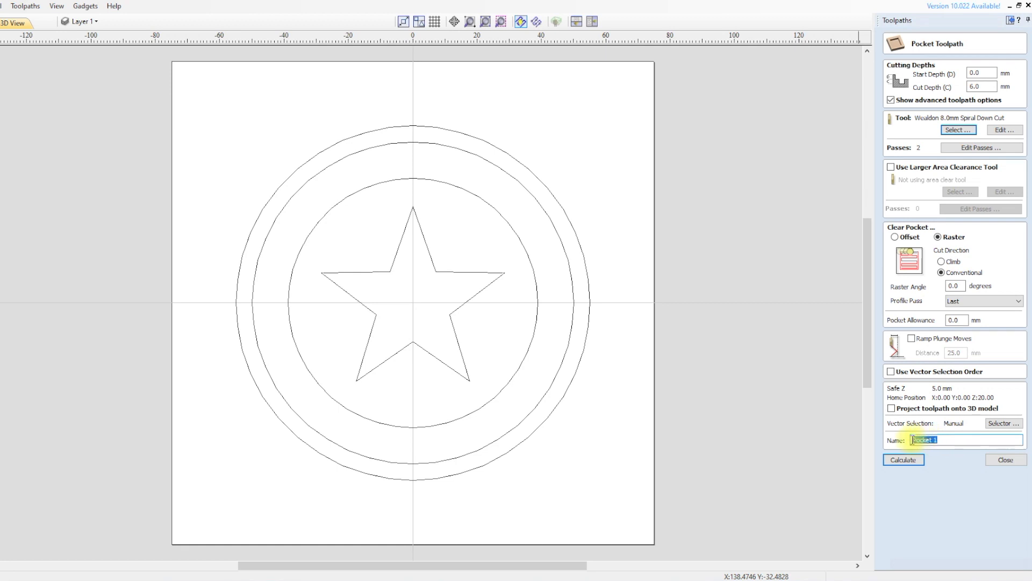
type("Recer")
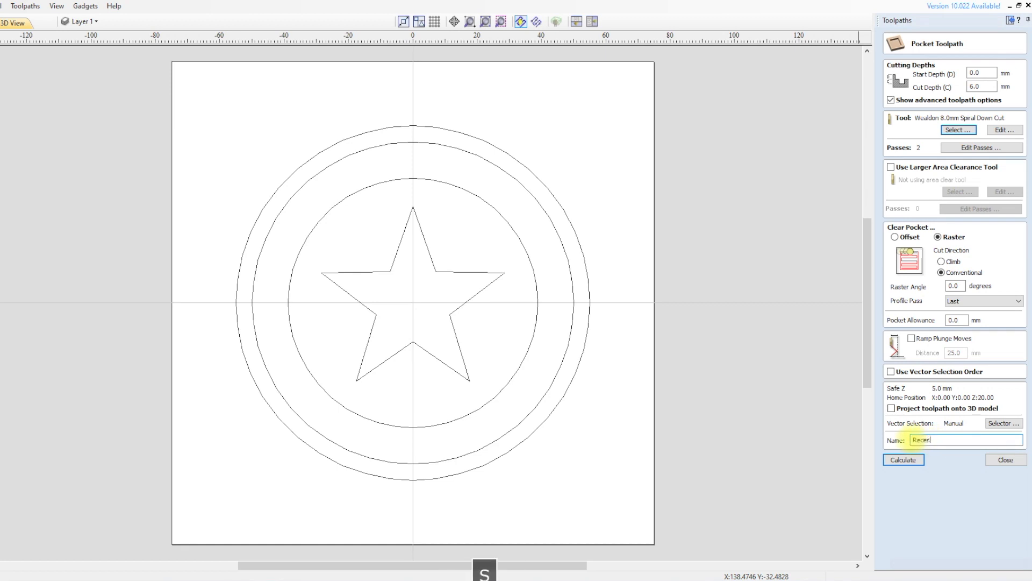
type("ss")
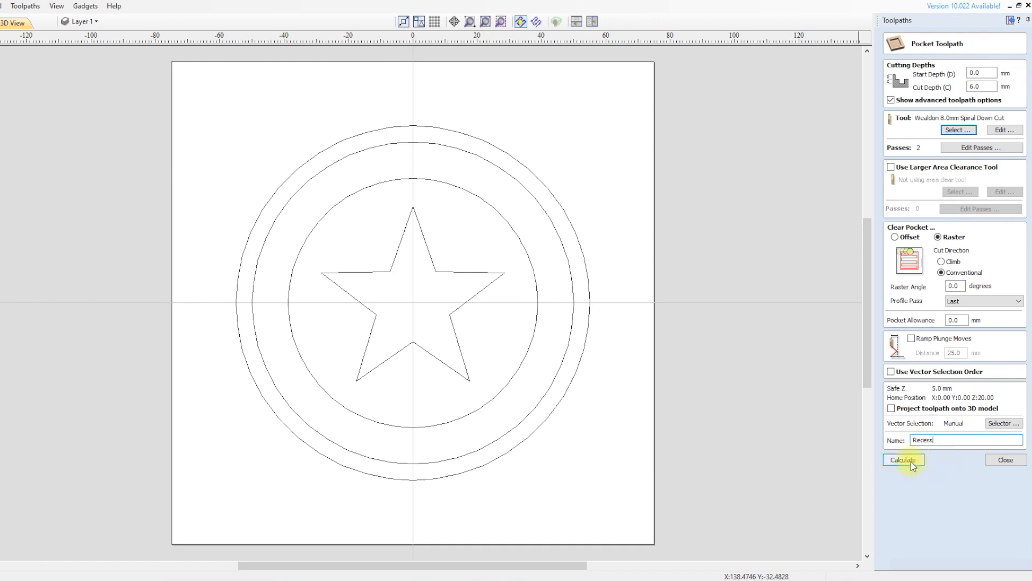
mouse_move(591, 347)
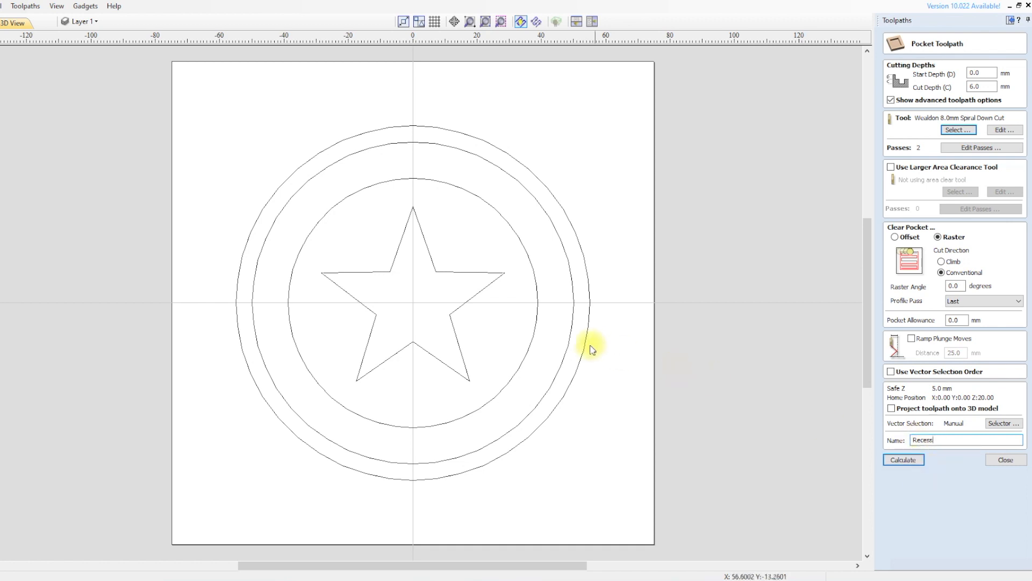
mouse_move(570, 350)
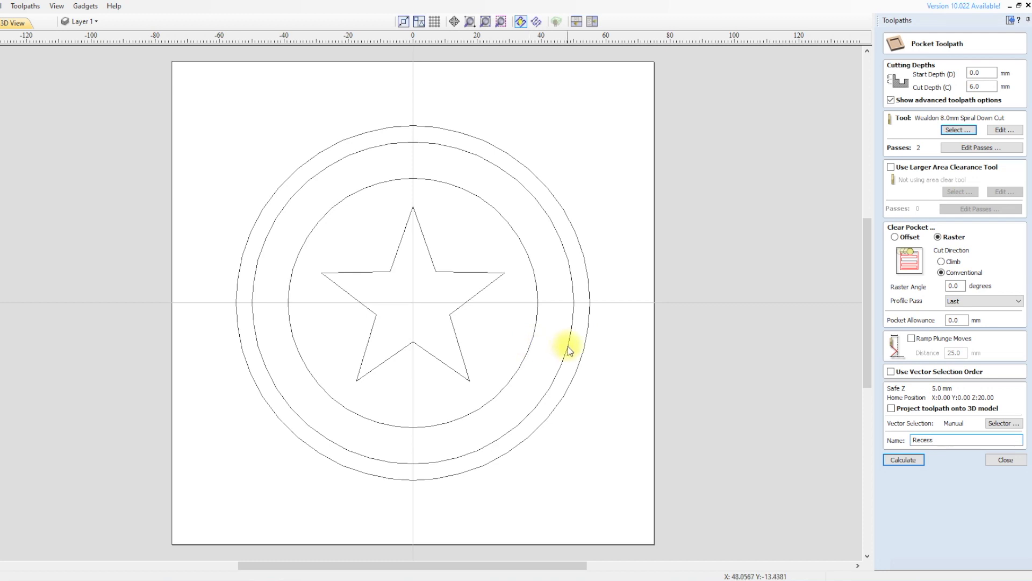
left_click(903, 459)
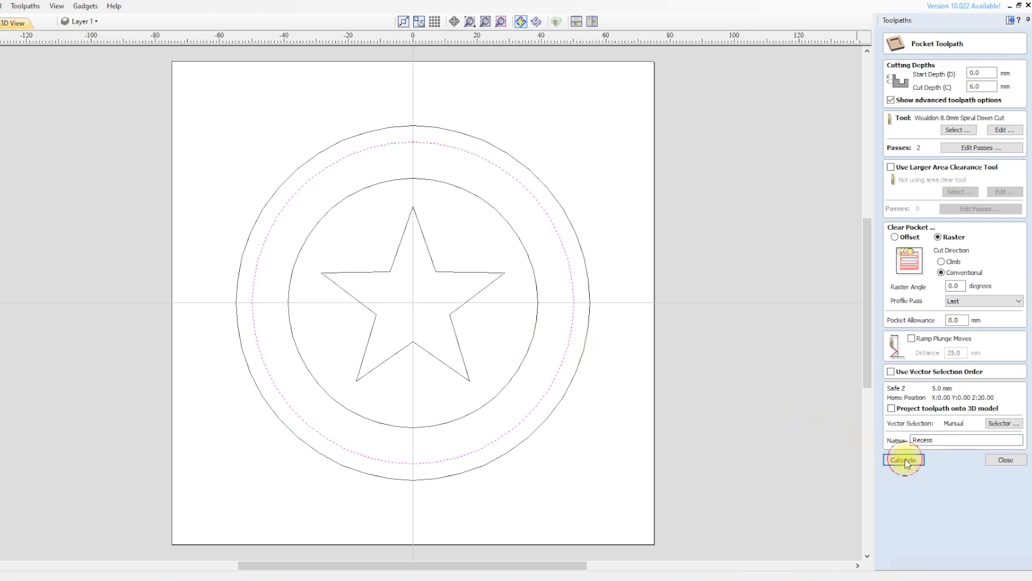
Step: Calculate the Recess toolpath, play its machining preview, then close the preview
left_click(903, 459)
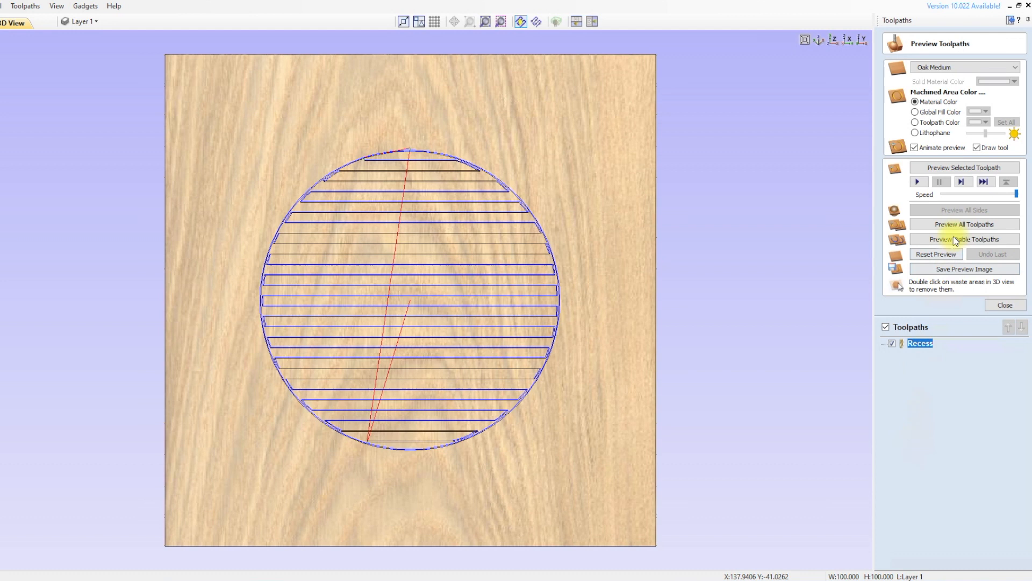
left_click(964, 239)
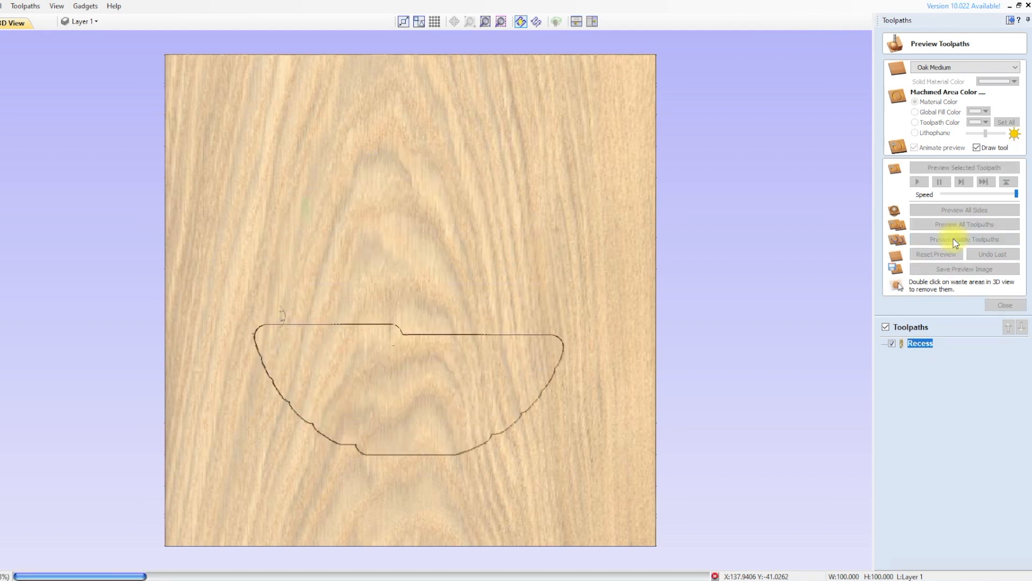
left_click(963, 238)
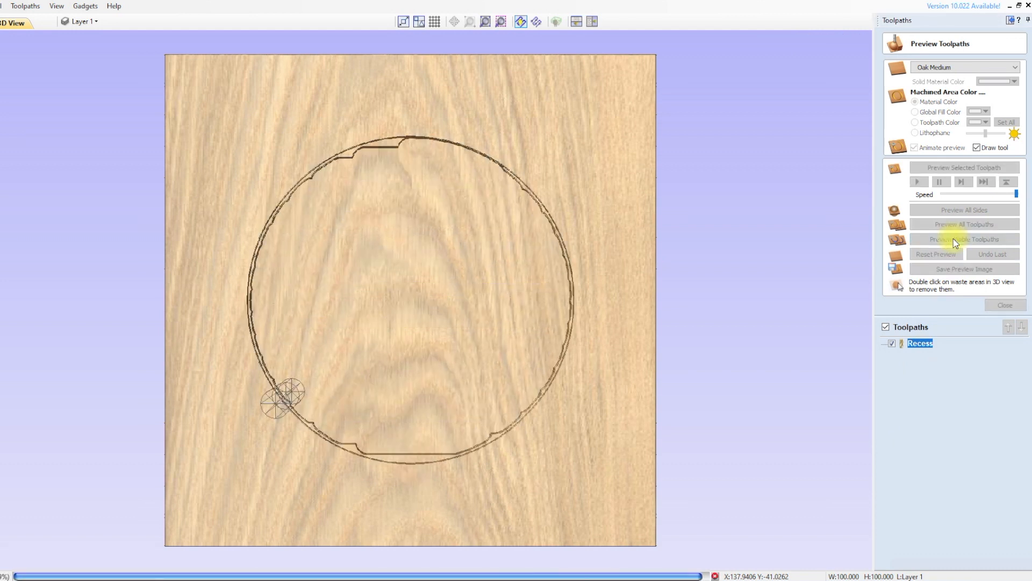
left_click(1004, 305)
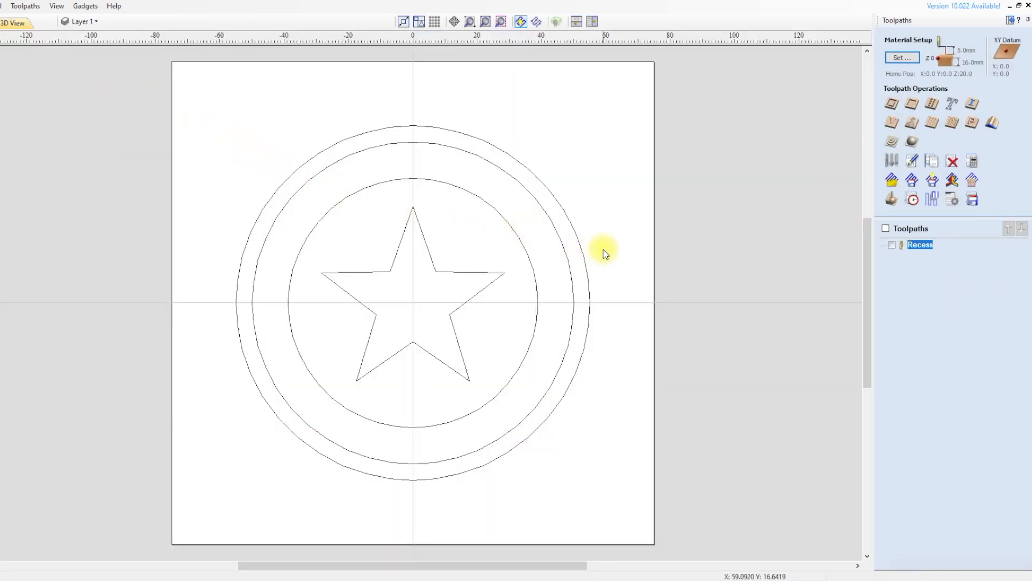
mouse_move(695, 239)
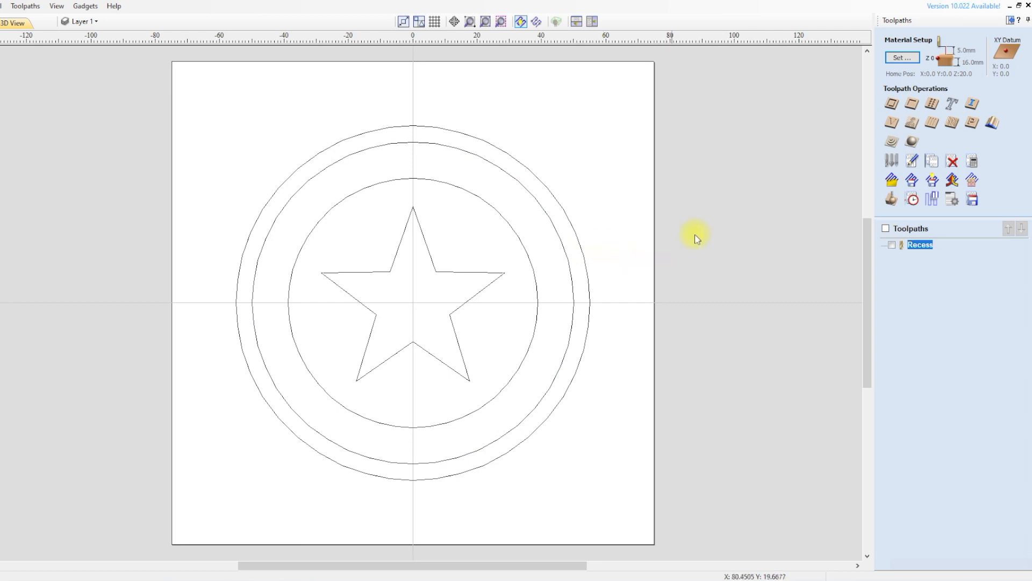
mouse_move(911, 104)
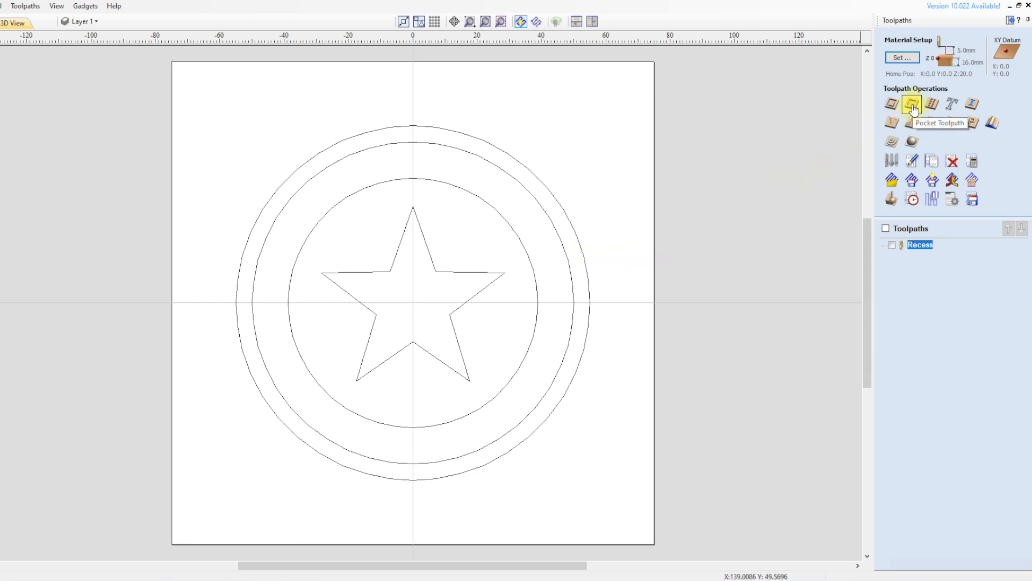
Step: Start a pocket from 6 mm depth, cutting 3 mm, with the Chinal 3.175 mm end mill
left_click(912, 104)
type("6")
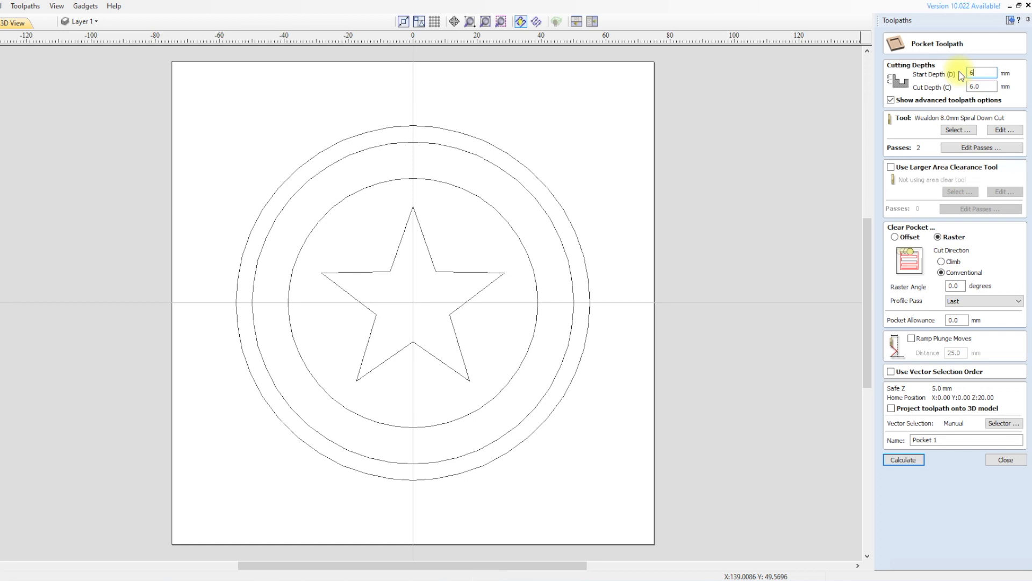
left_click(982, 86)
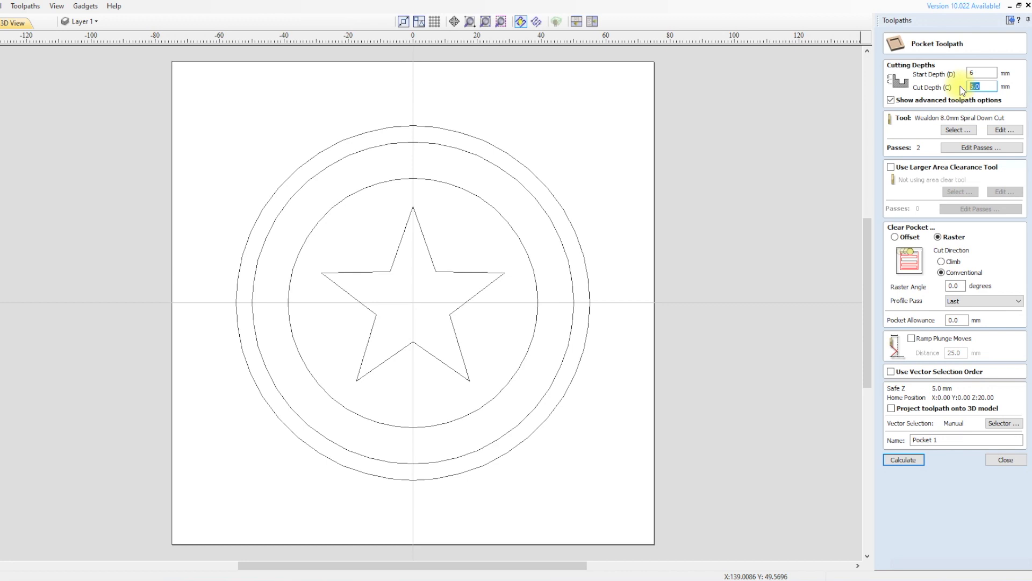
left_click(958, 130)
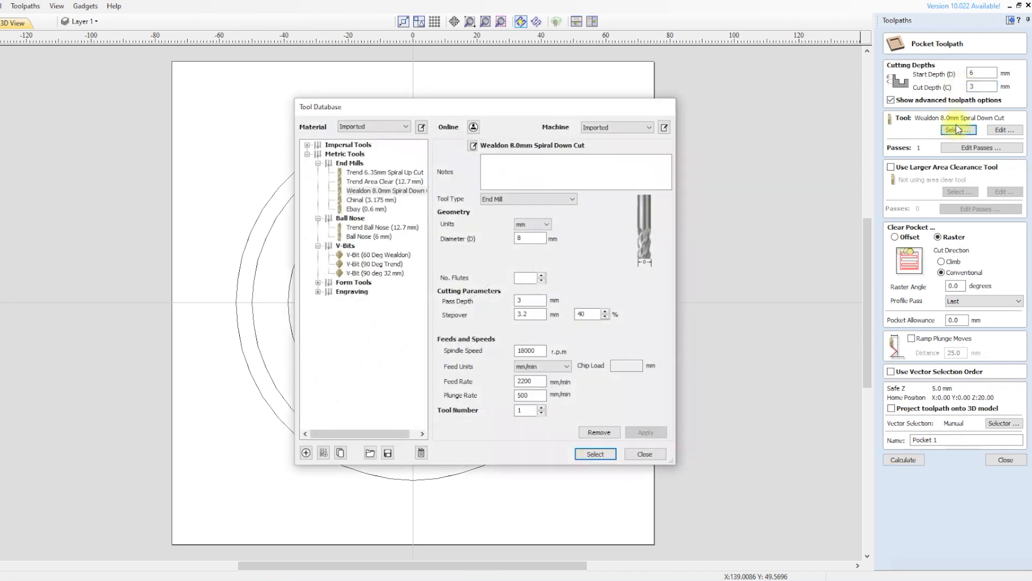
left_click(370, 199)
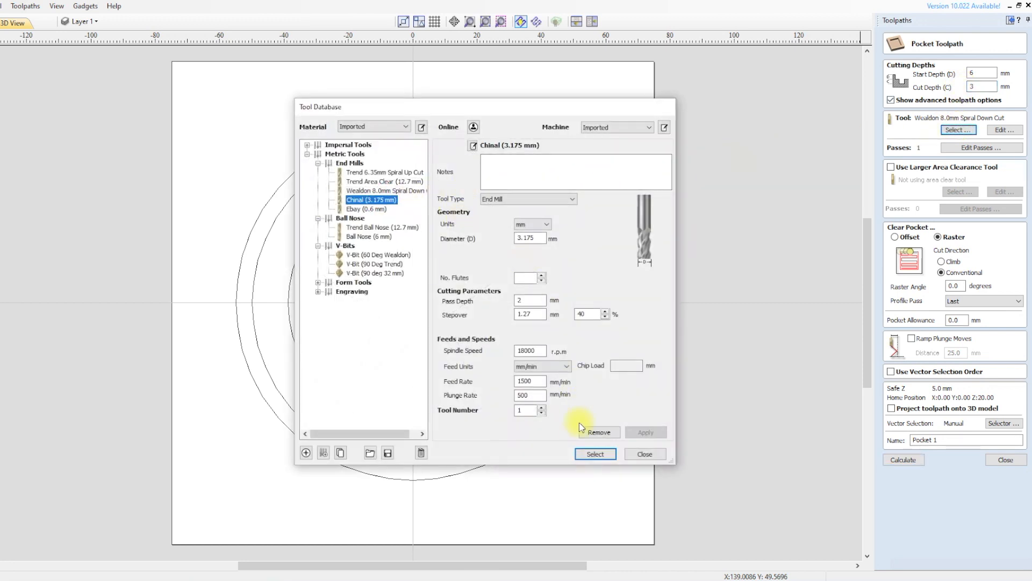
left_click(593, 454)
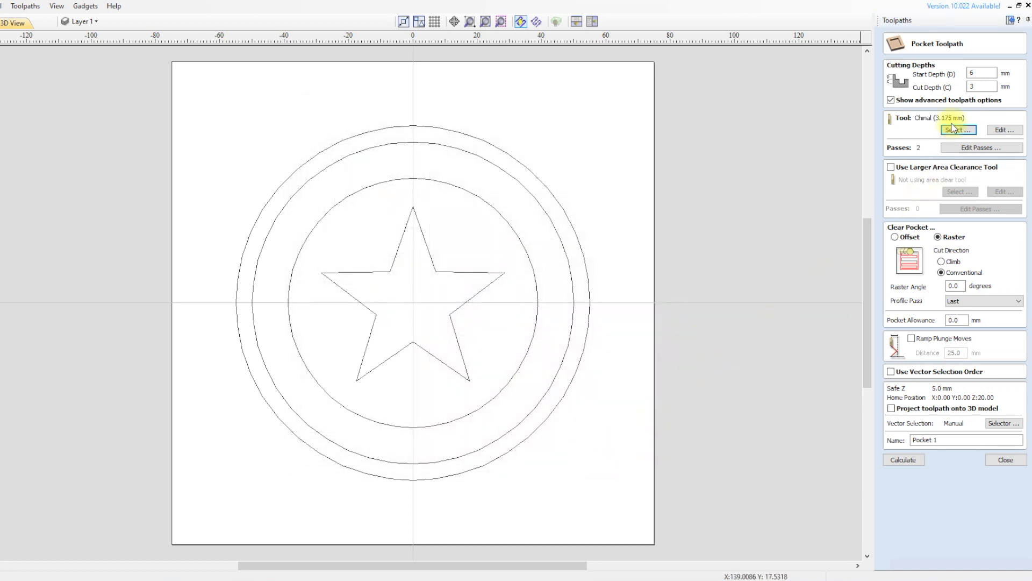
mouse_move(945, 439)
type("Star")
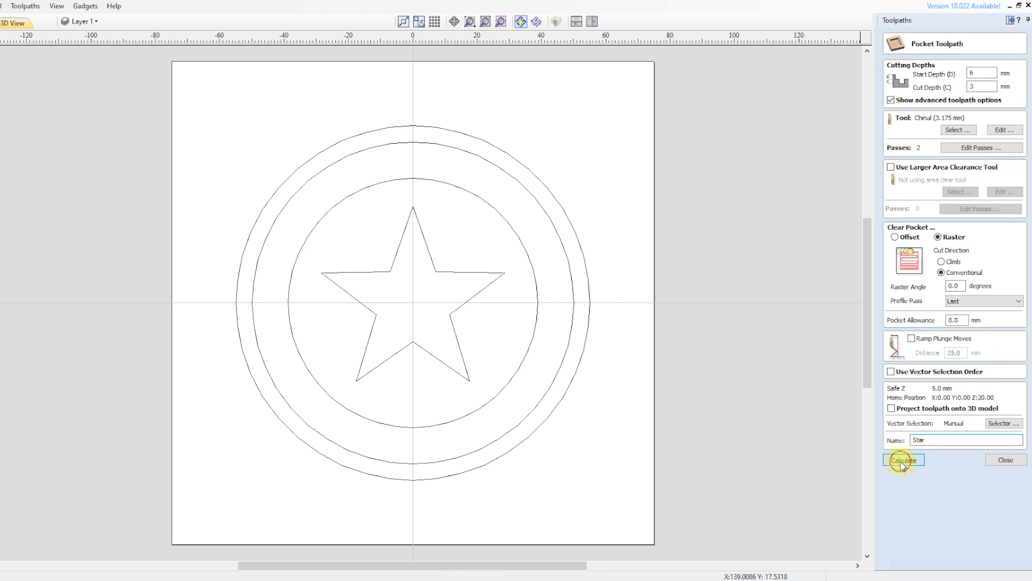
Step: Calculate the Star pocket, dismissing the no-vectors warning and retrying on the star
left_click(902, 460)
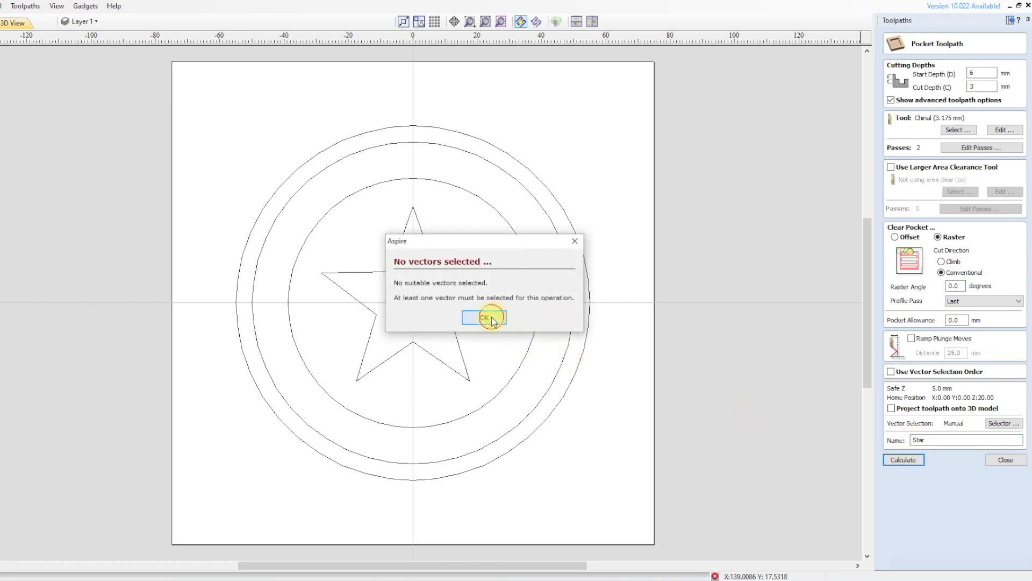
left_click(484, 317)
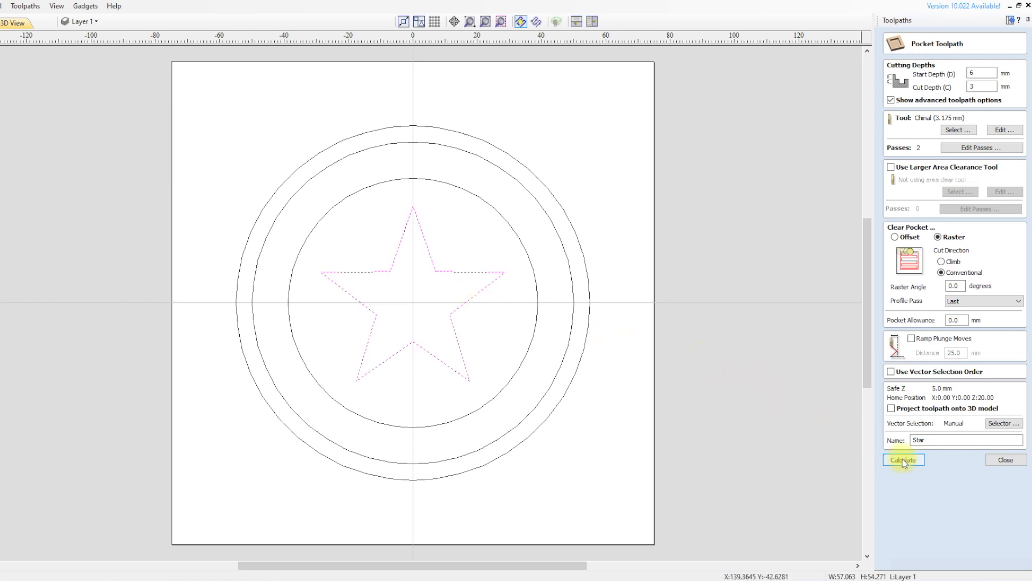
left_click(903, 458)
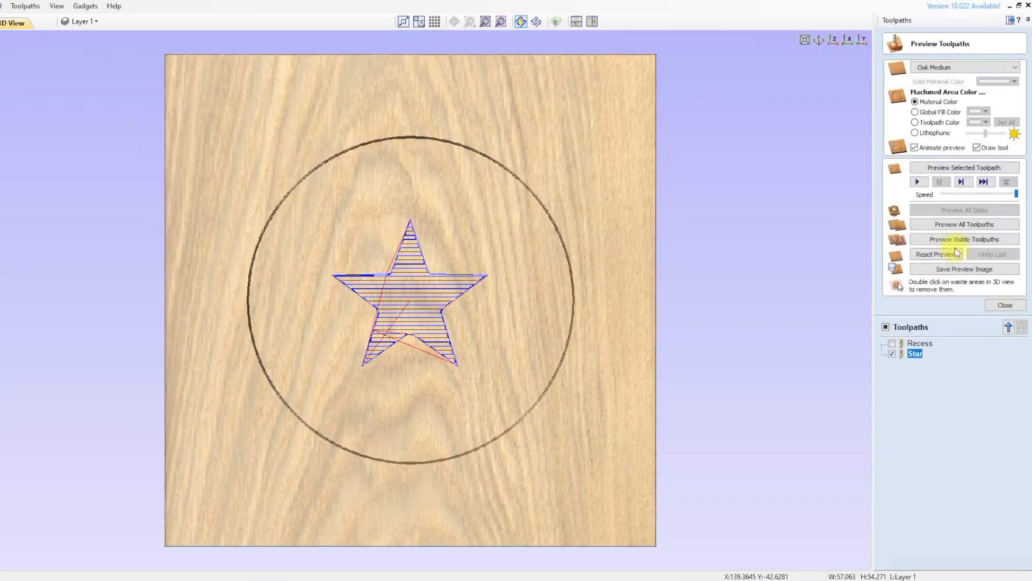
Step: Reset the preview and re-preview the Star pocket with machined areas in Toolpath Color
left_click(936, 255)
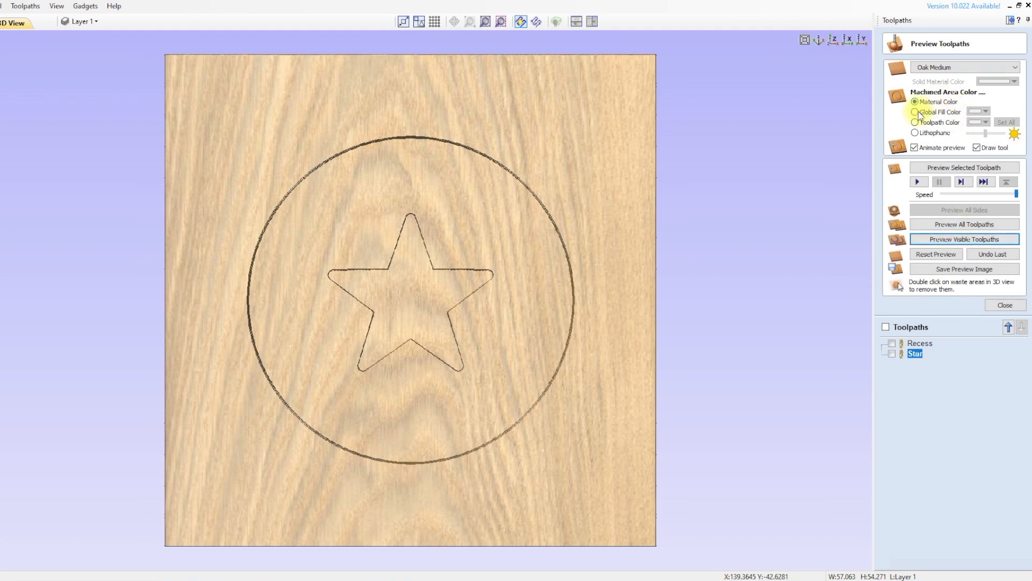
left_click(891, 354)
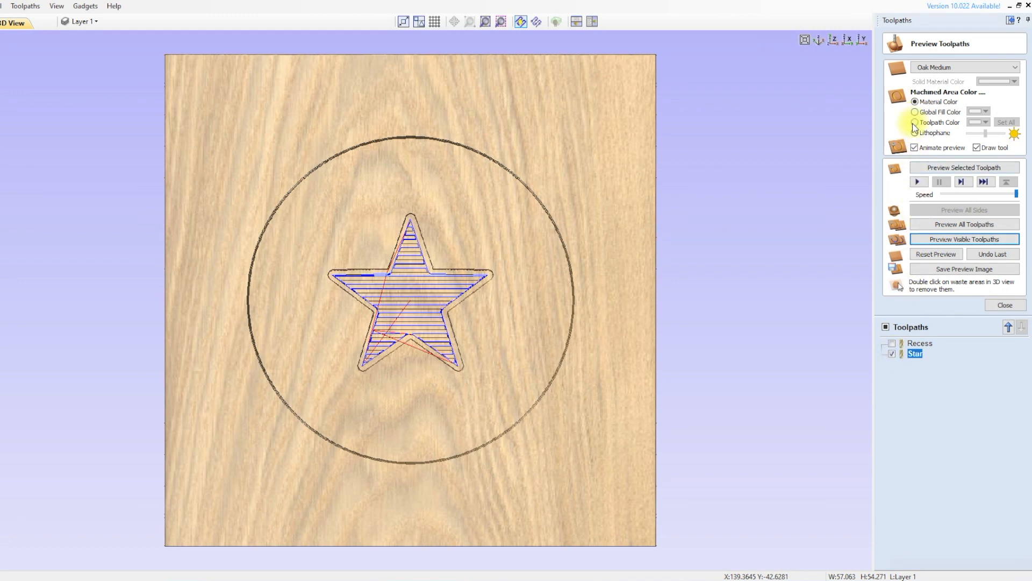
left_click(989, 122)
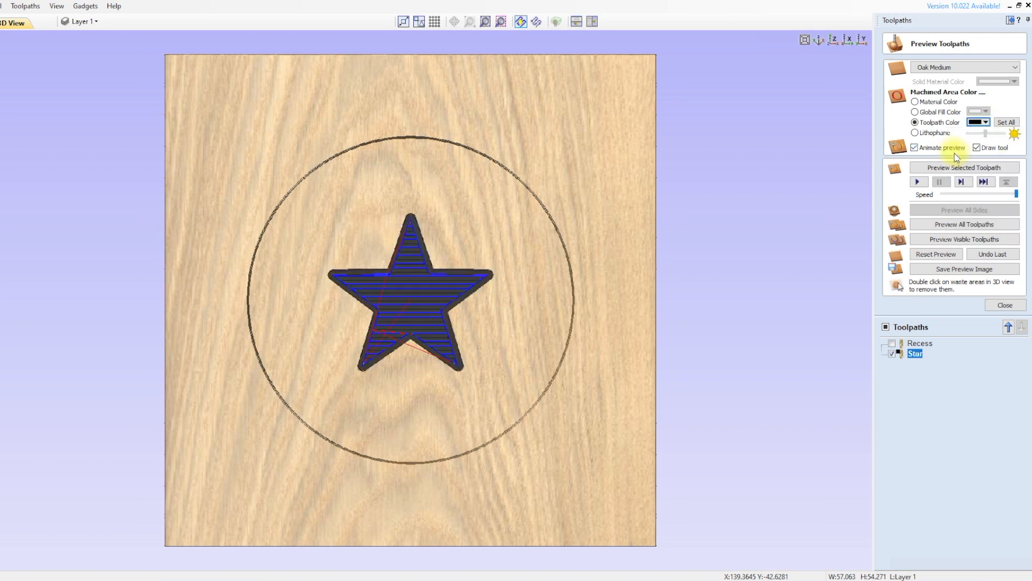
mouse_move(947, 341)
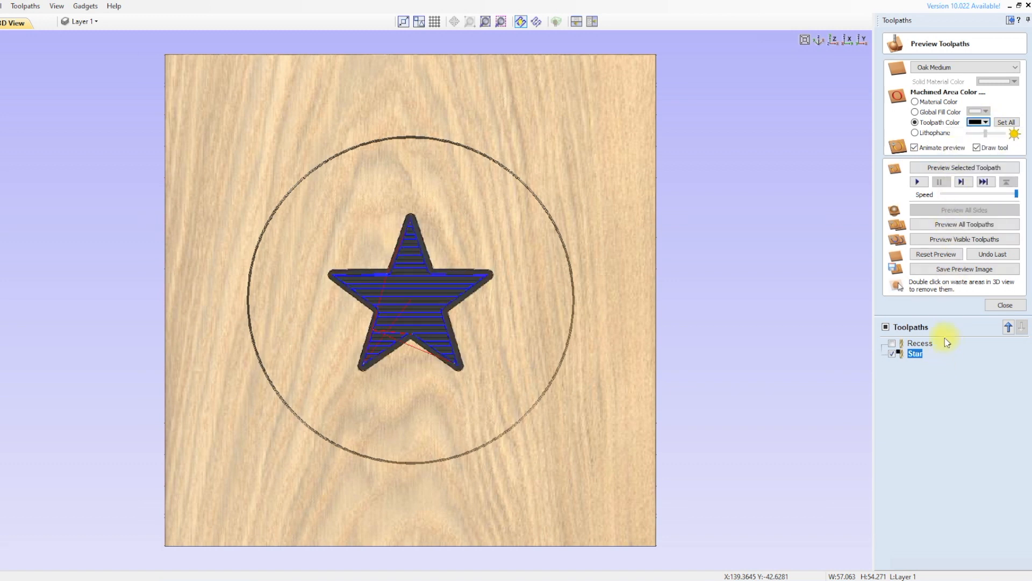
left_click(964, 239)
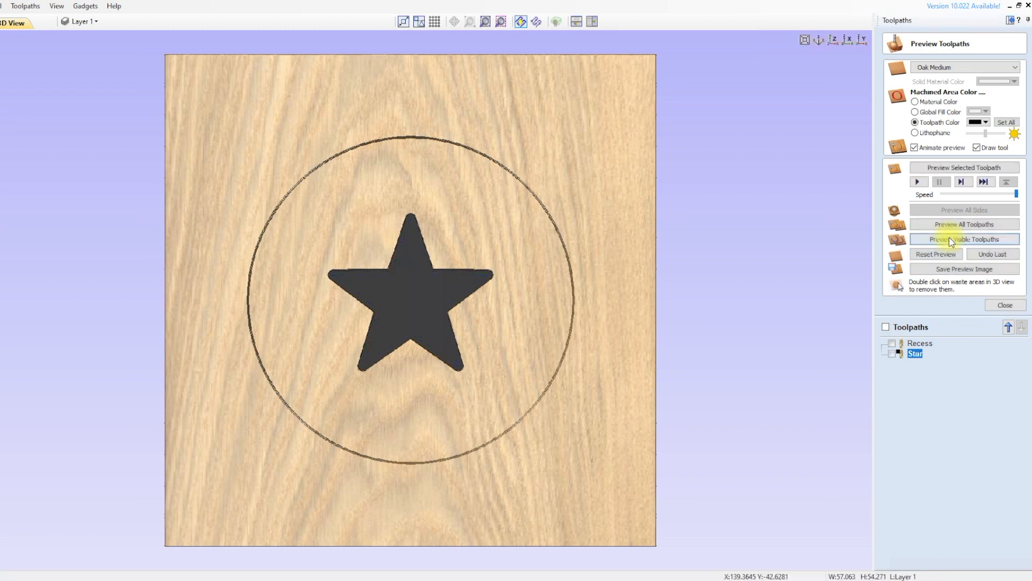
left_click(1004, 305)
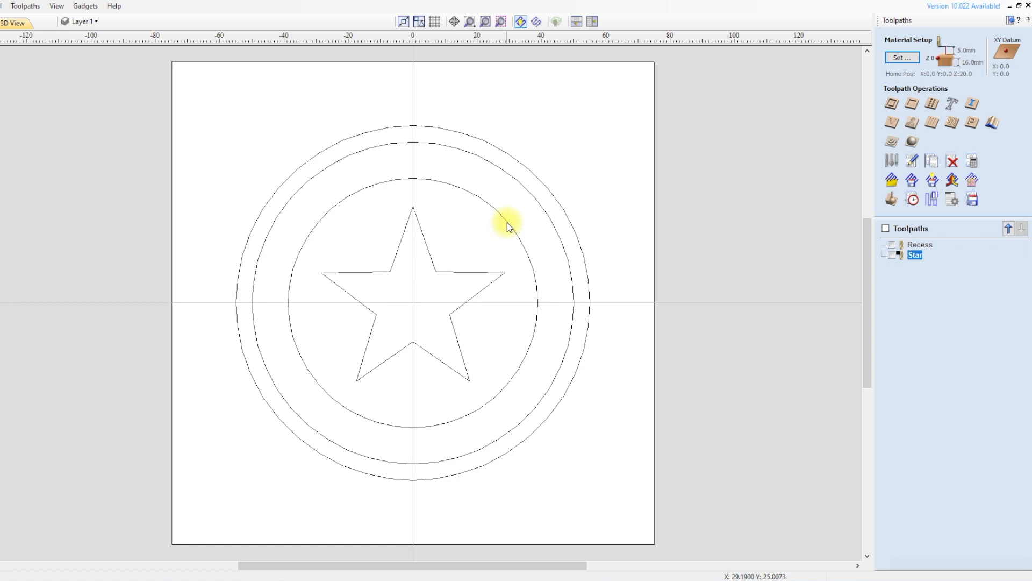
Step: Set up a profile on the inner circle with the Chinul 3.175 mm bit, cutting On the line
left_click(510, 223)
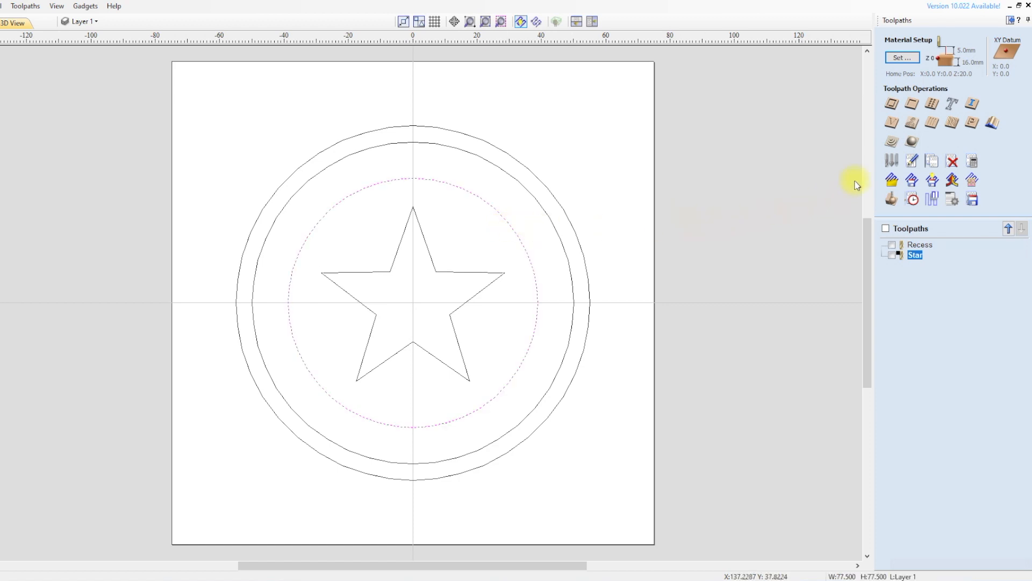
mouse_move(891, 103)
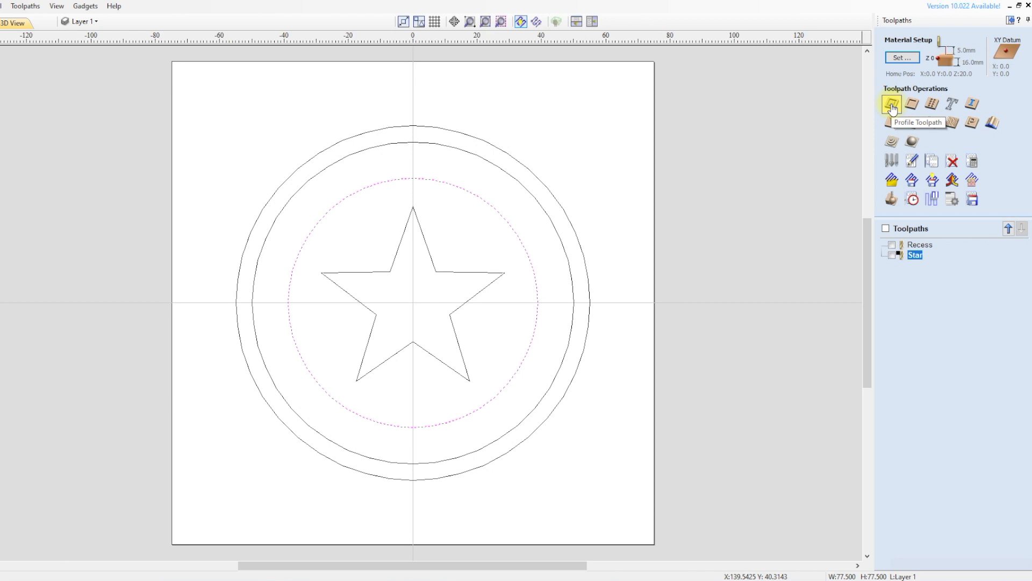
left_click(891, 103)
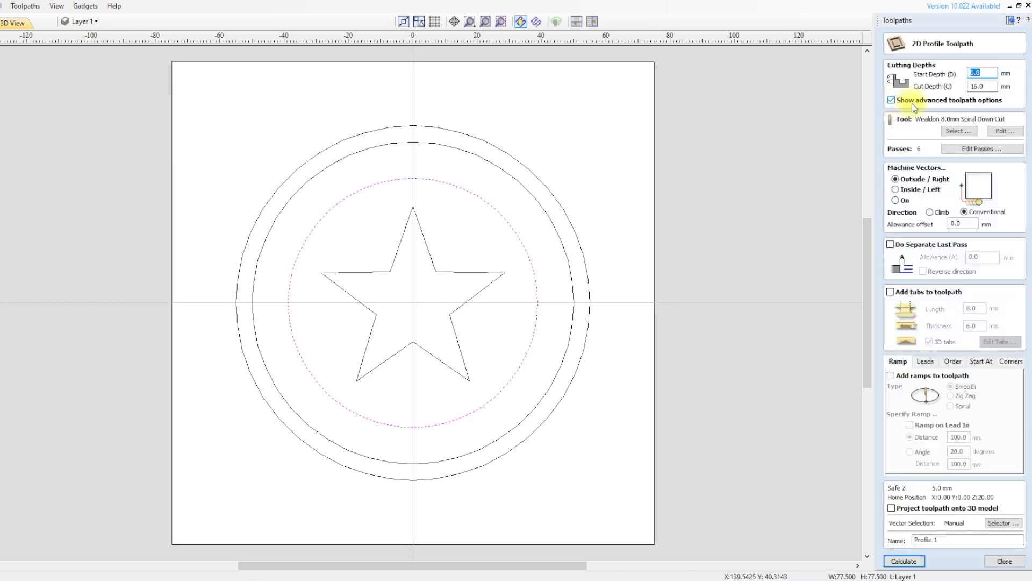
mouse_move(959, 74)
type("6")
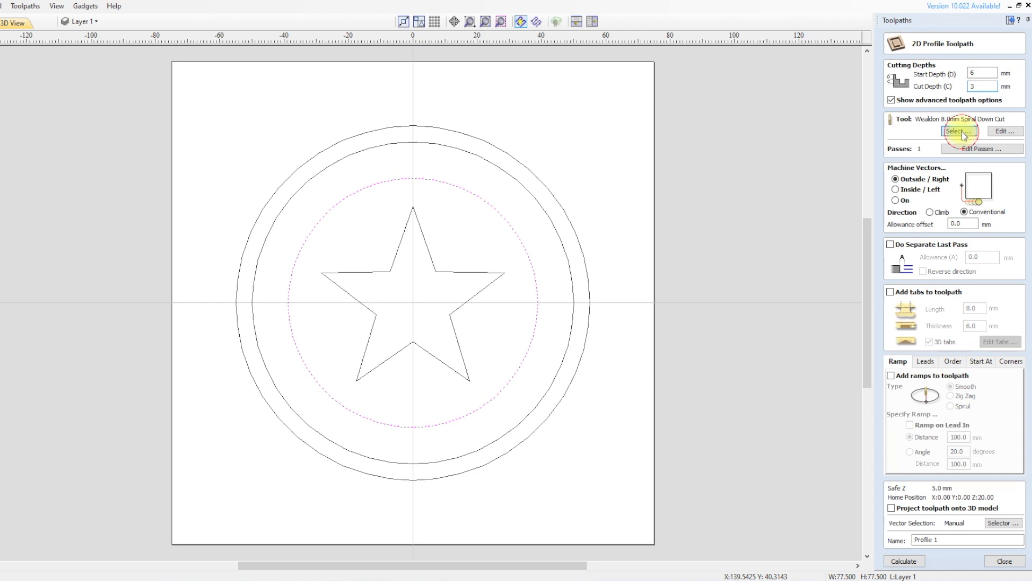
left_click(959, 131)
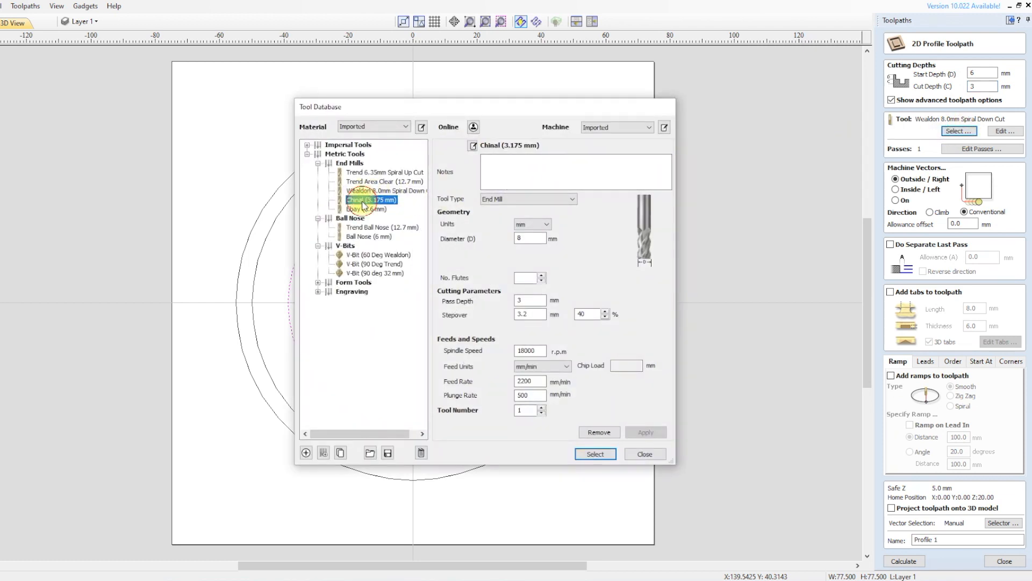
left_click(593, 454)
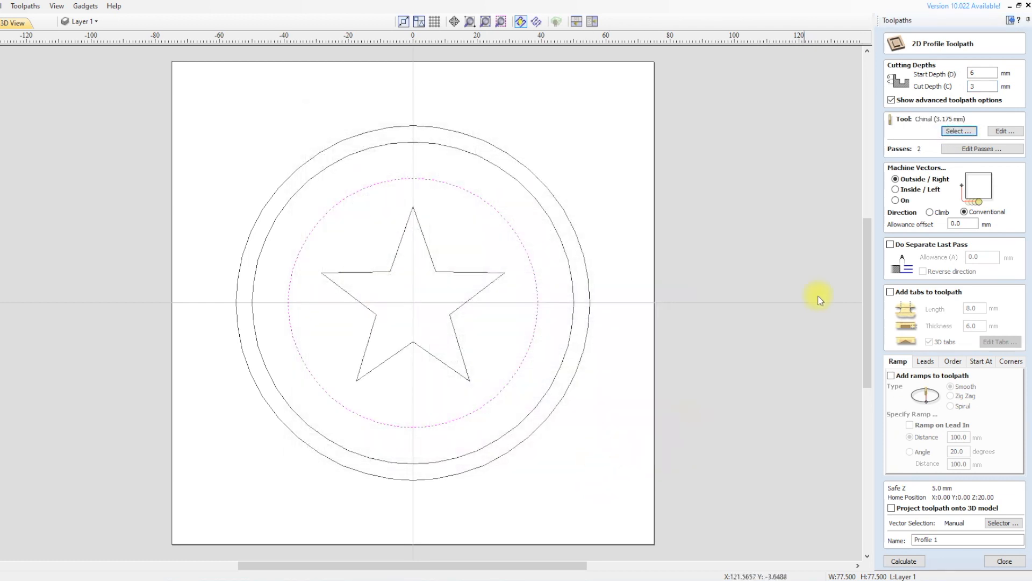
left_click(895, 200)
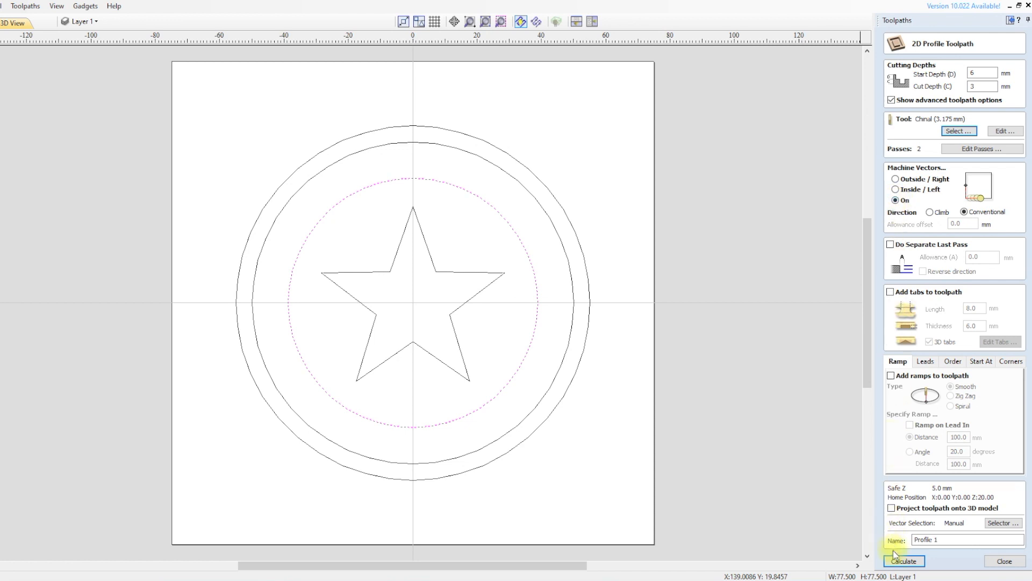
Step: Calculate the 3 mm-deep inner ring profile and preview it as a dark ring
left_click(903, 560)
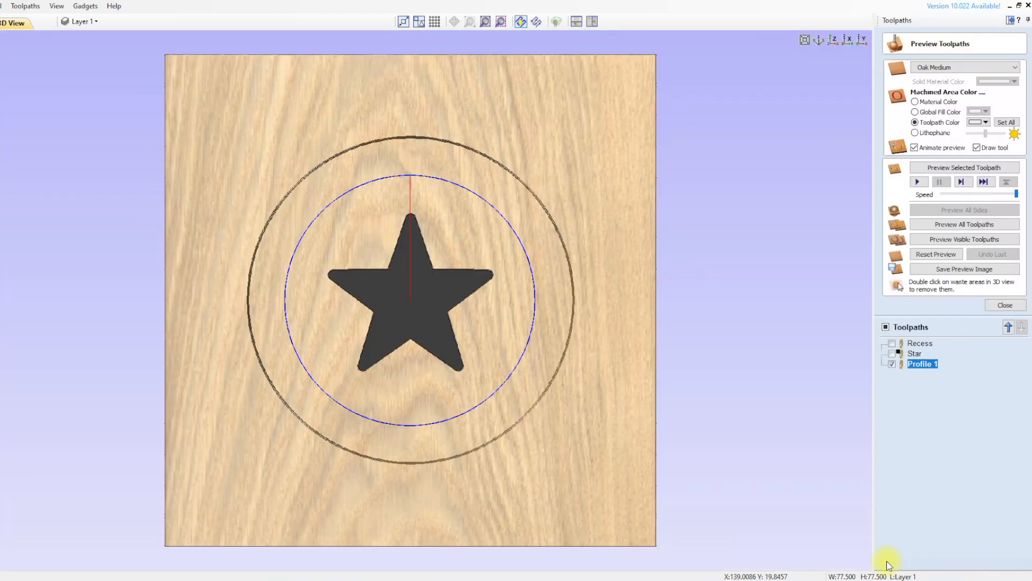
left_click(993, 123)
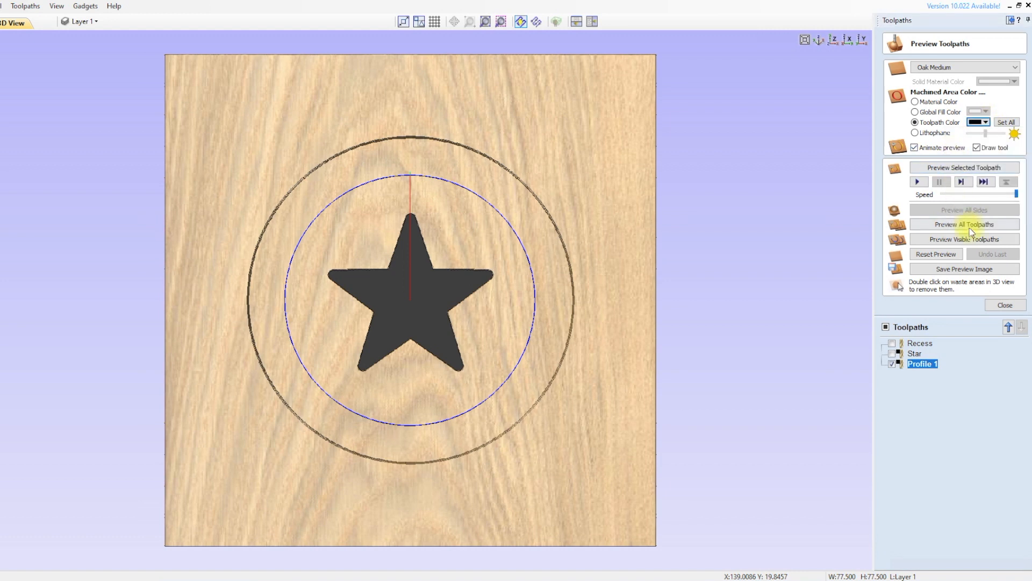
left_click(964, 239)
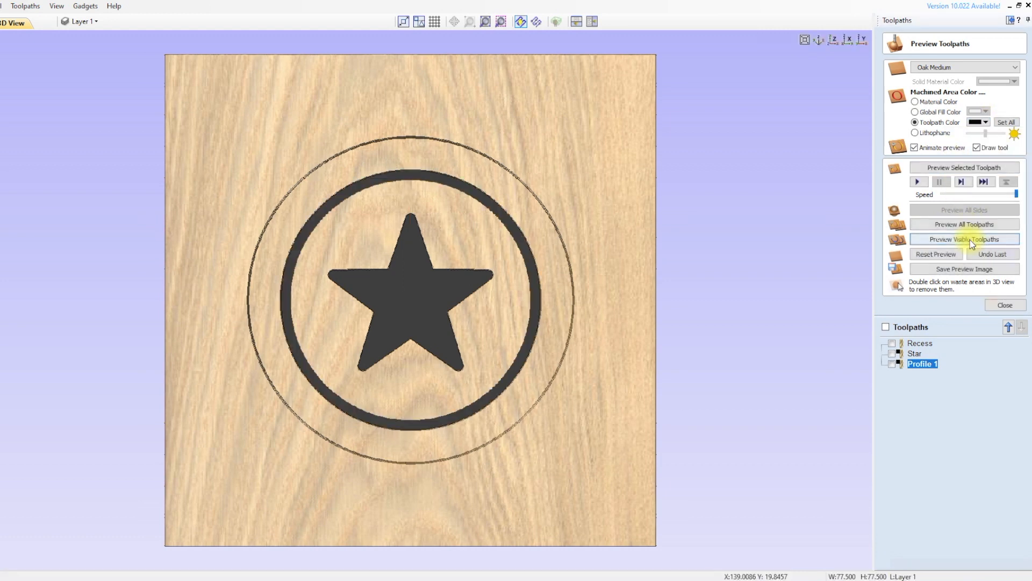
left_click(1005, 305)
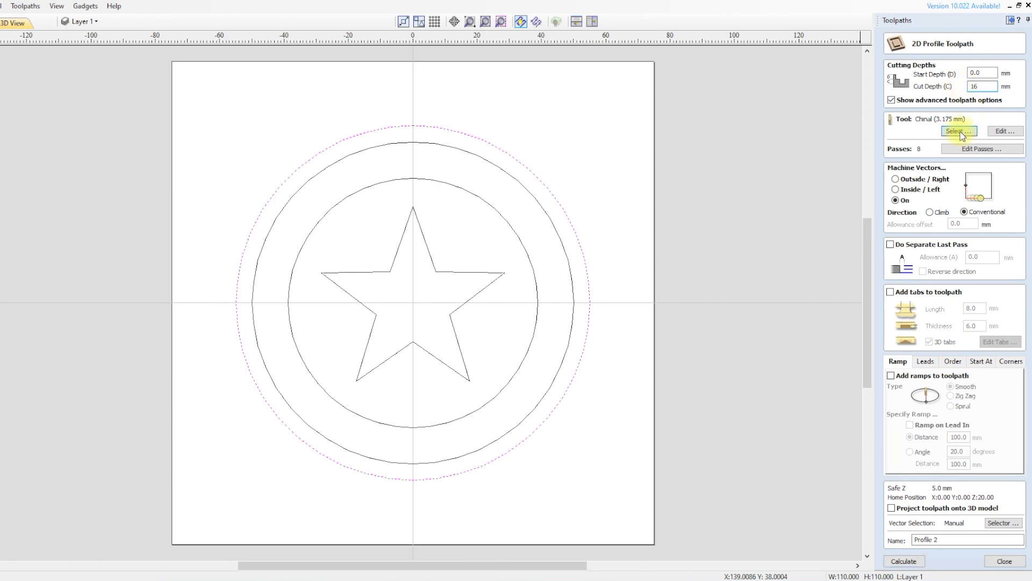
Step: Use the Wealdon 8.0mm Spiral Down Cut bit, cut Outside, and calculate Profile 2
left_click(959, 132)
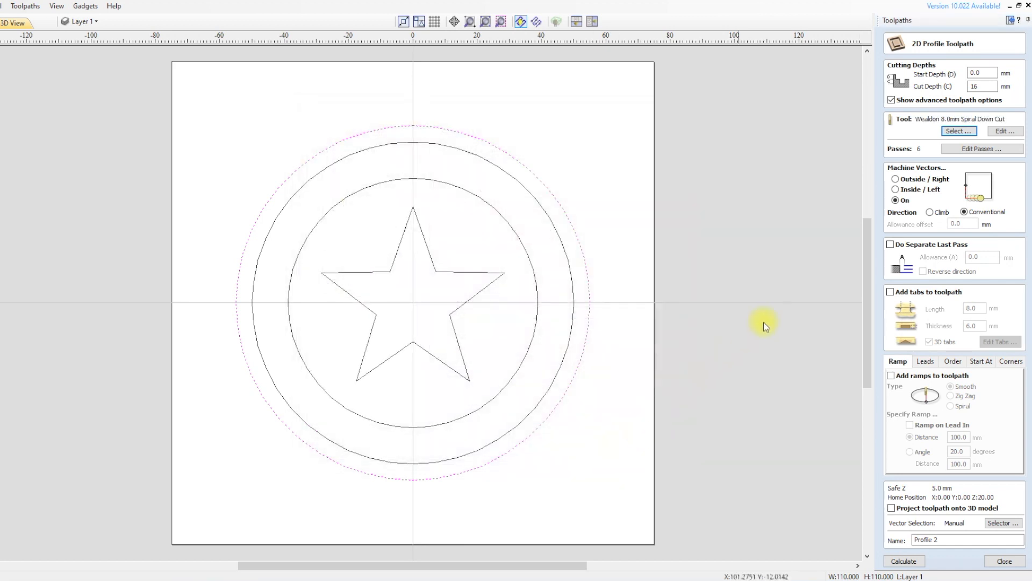
left_click(895, 179)
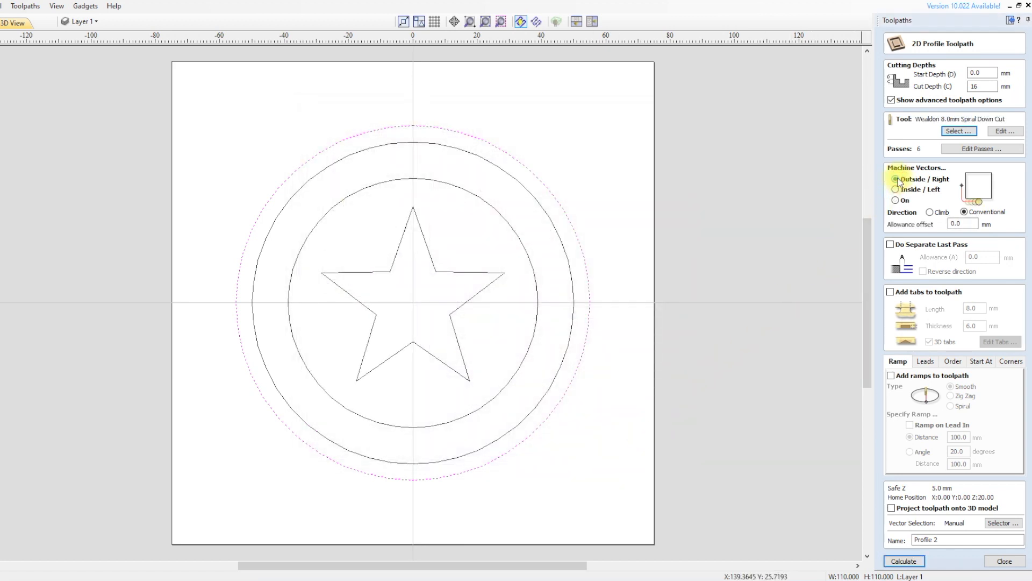
left_click(897, 178)
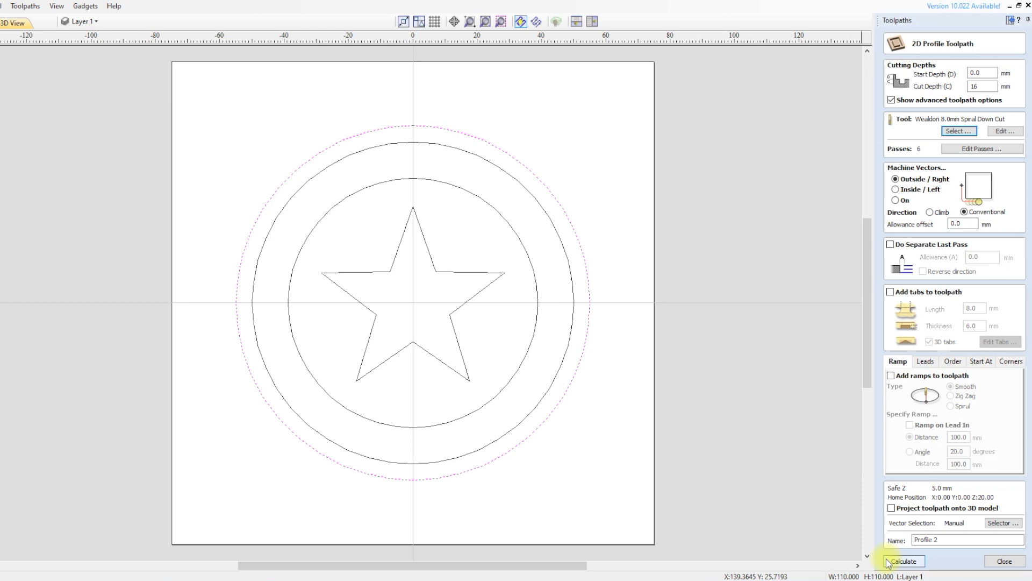
left_click(902, 561)
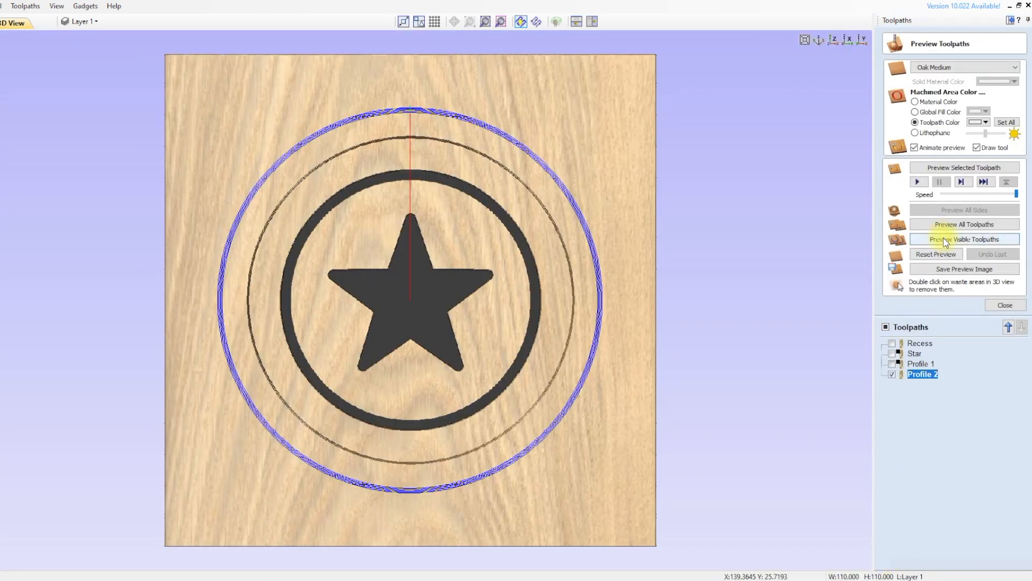
Step: Preview all toolpaths together: star pocket, inner ring and outer cut-out on the dish
left_click(964, 223)
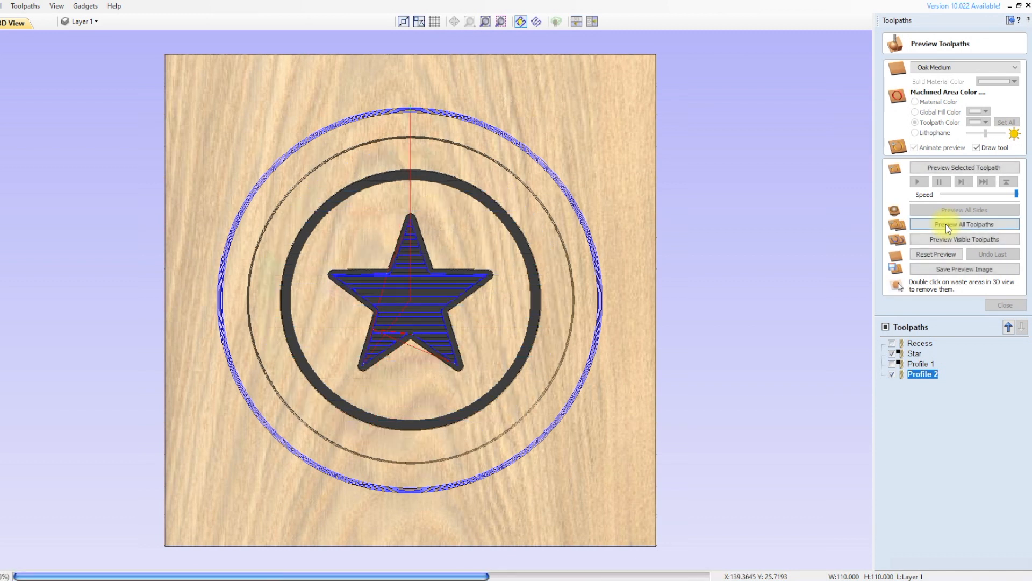
left_click(964, 224)
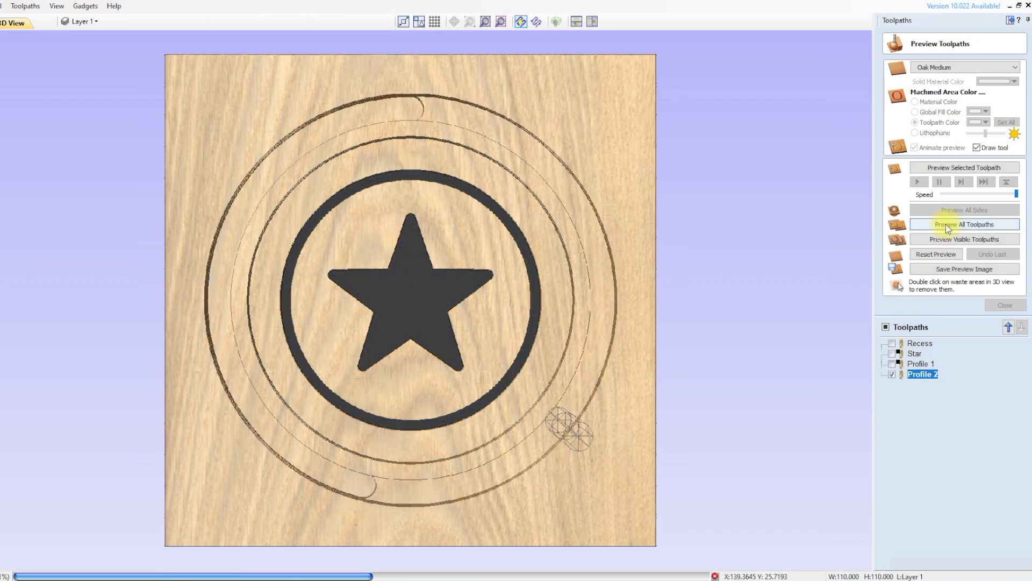
left_click(963, 224)
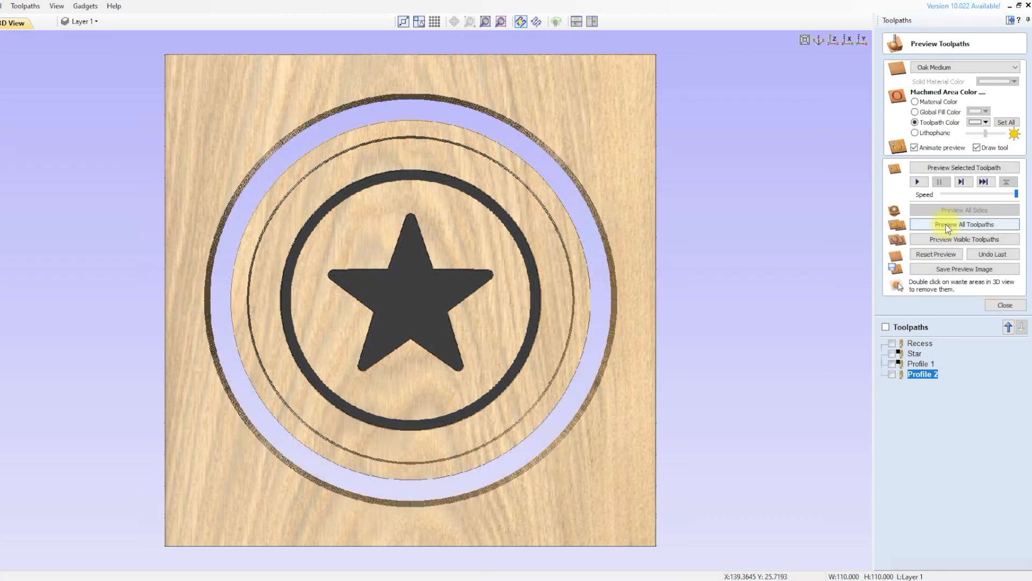
left_click(964, 224)
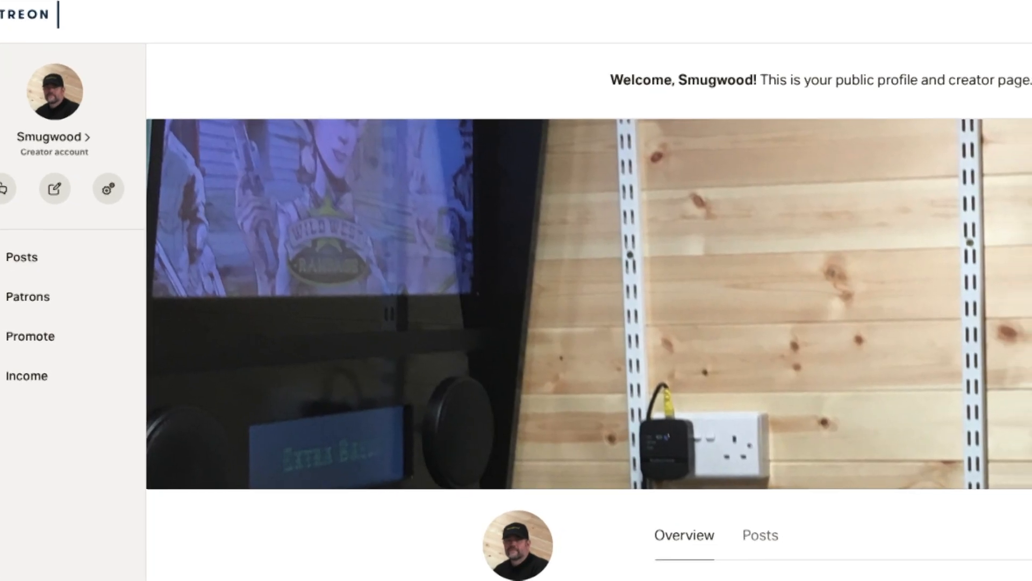
Step: Scroll through the Patreon creator page and then the woodworking YouTube channel page
scroll("down", 3)
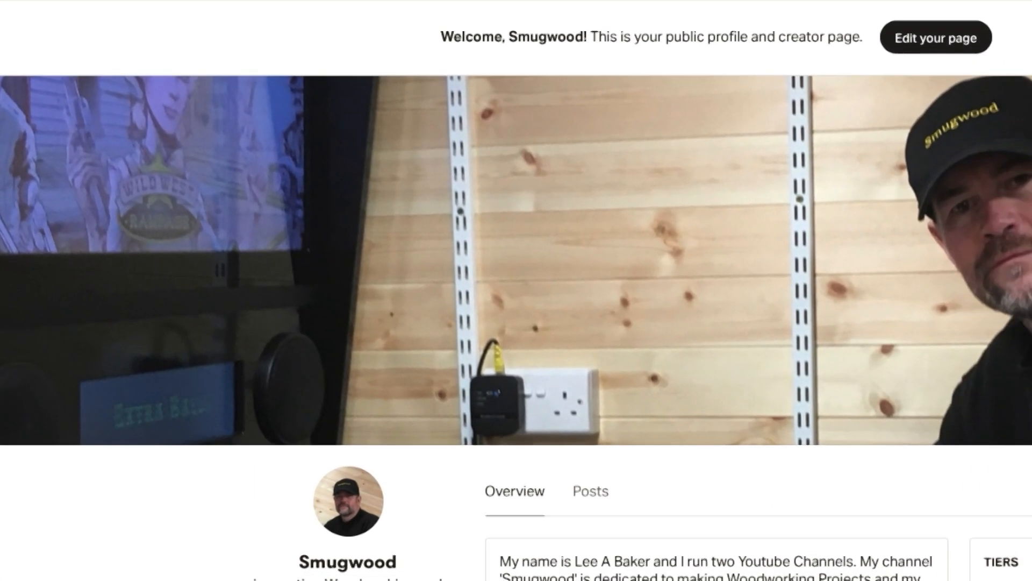
scroll("down", 3)
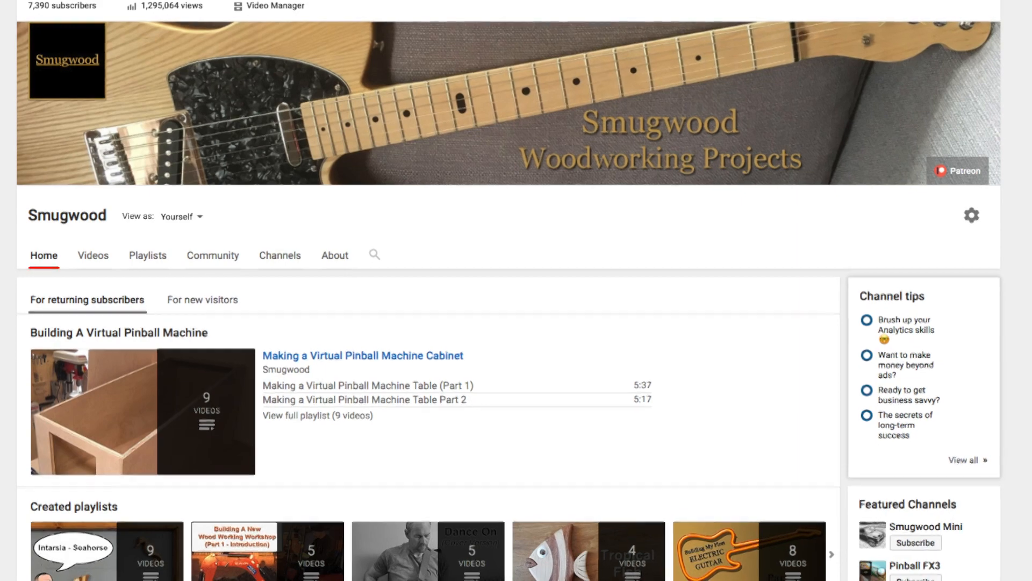
scroll("down", 3)
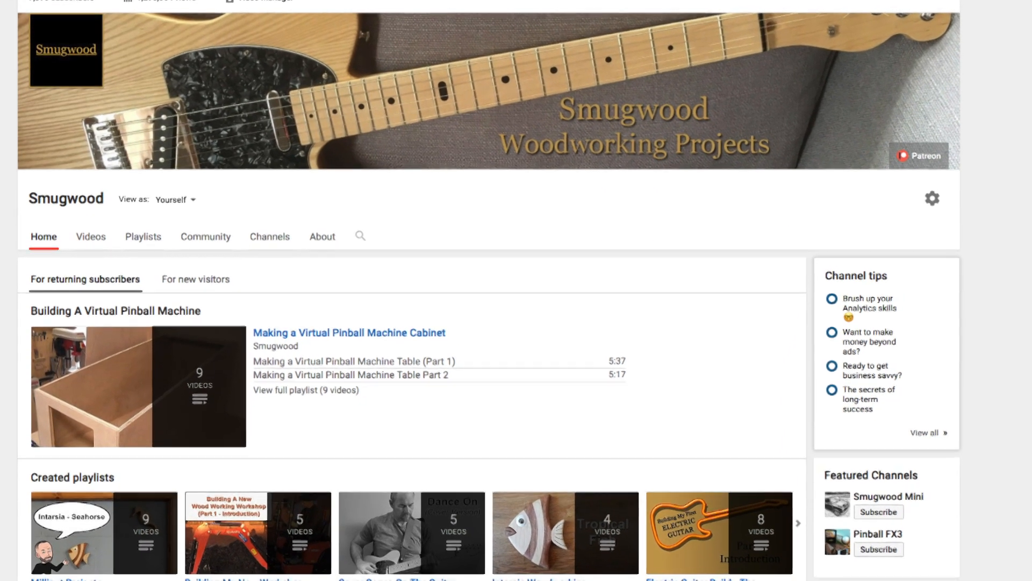